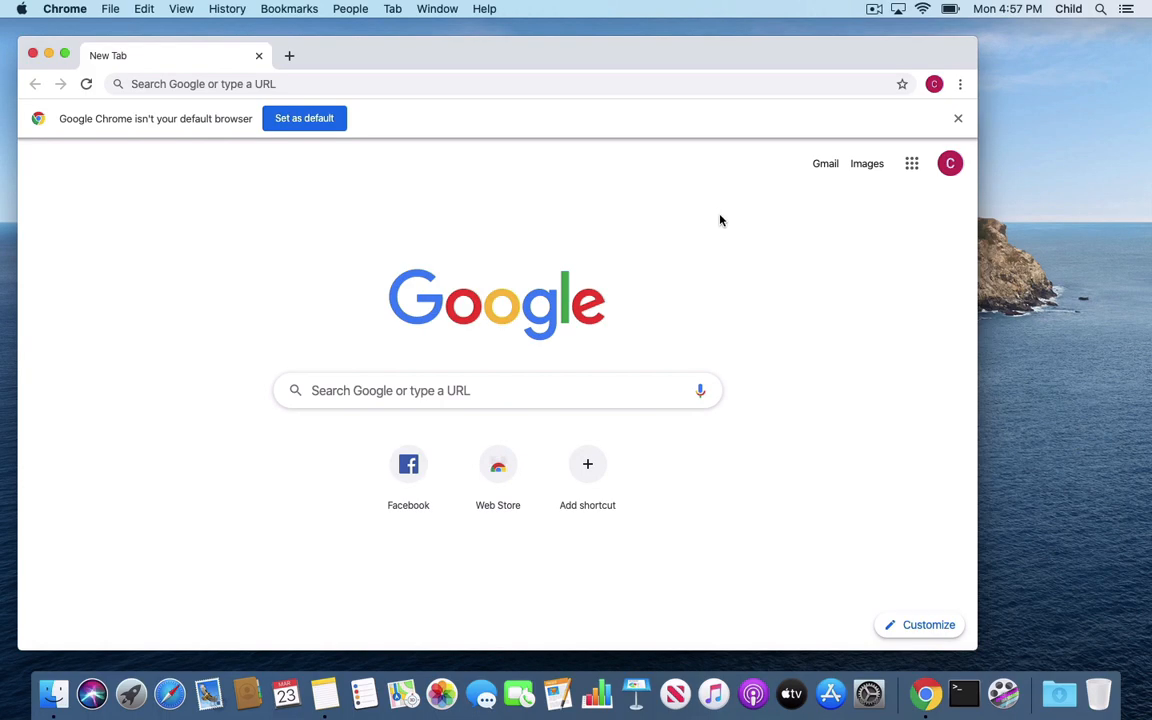
pyautogui.moveTo(744, 210)
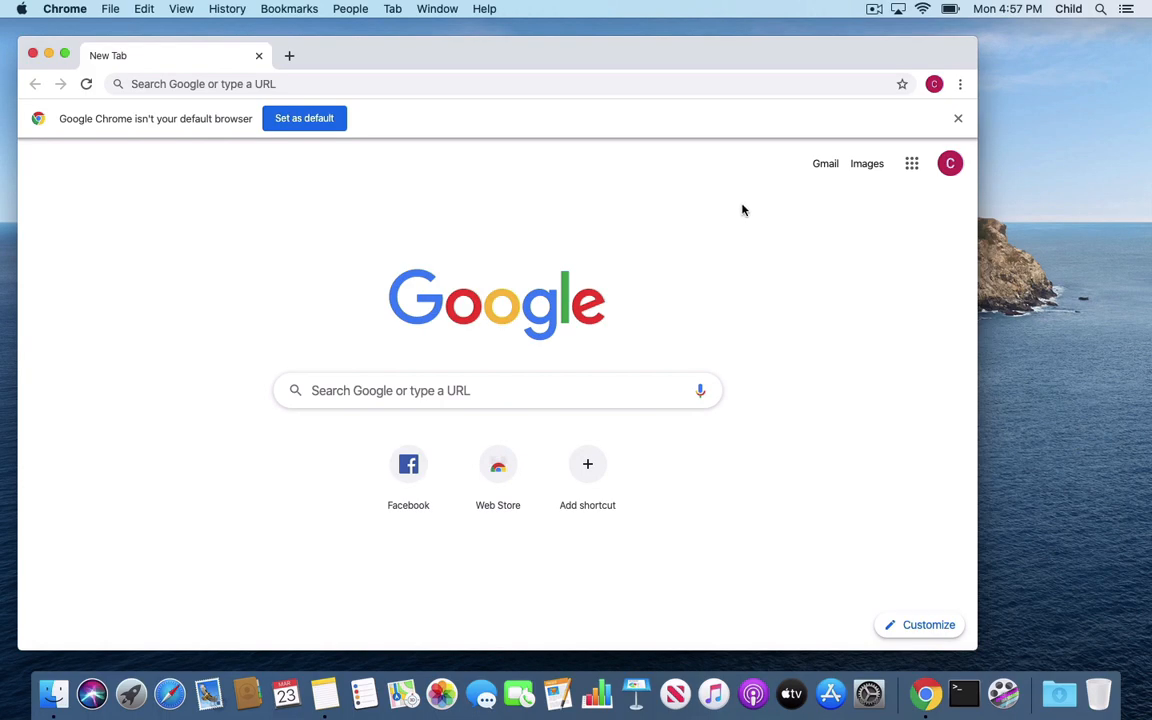
pyautogui.moveTo(985, 87)
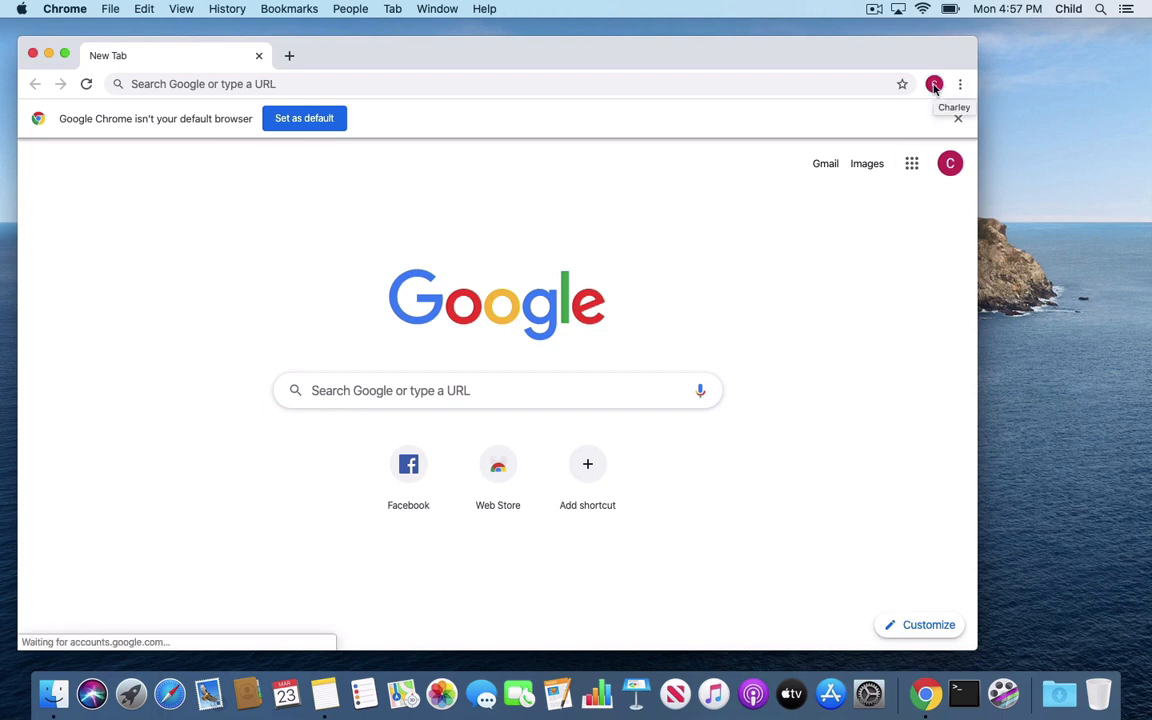
pyautogui.click(934, 84)
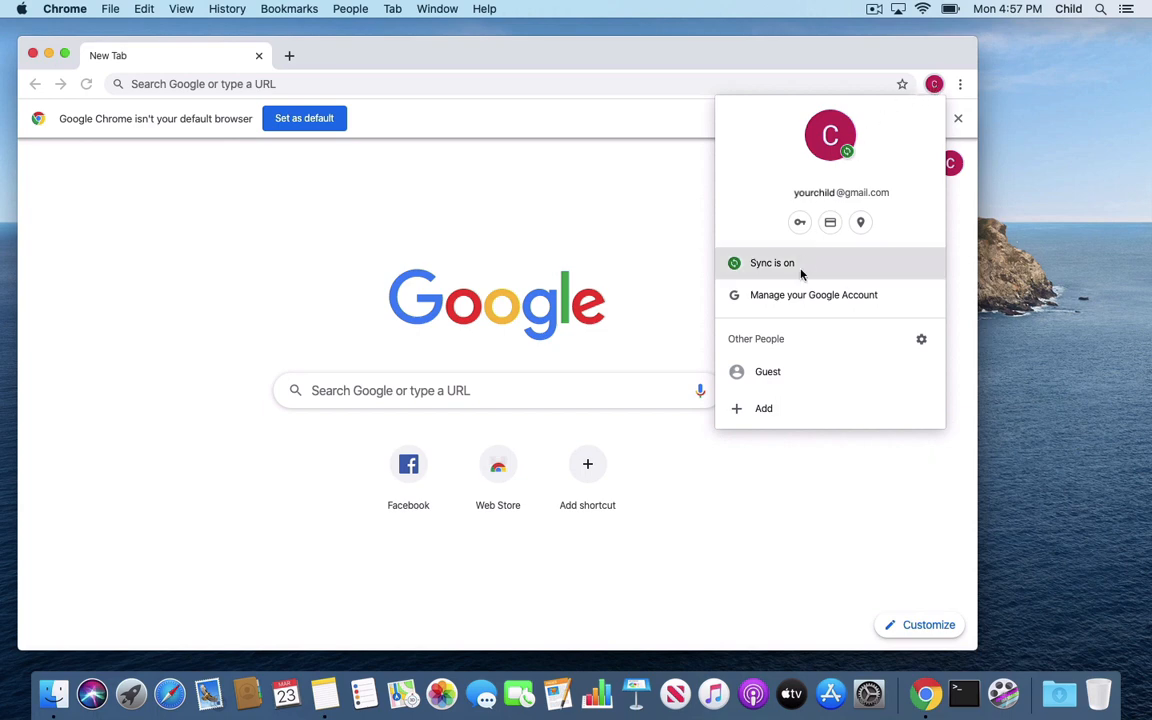
pyautogui.moveTo(768, 371)
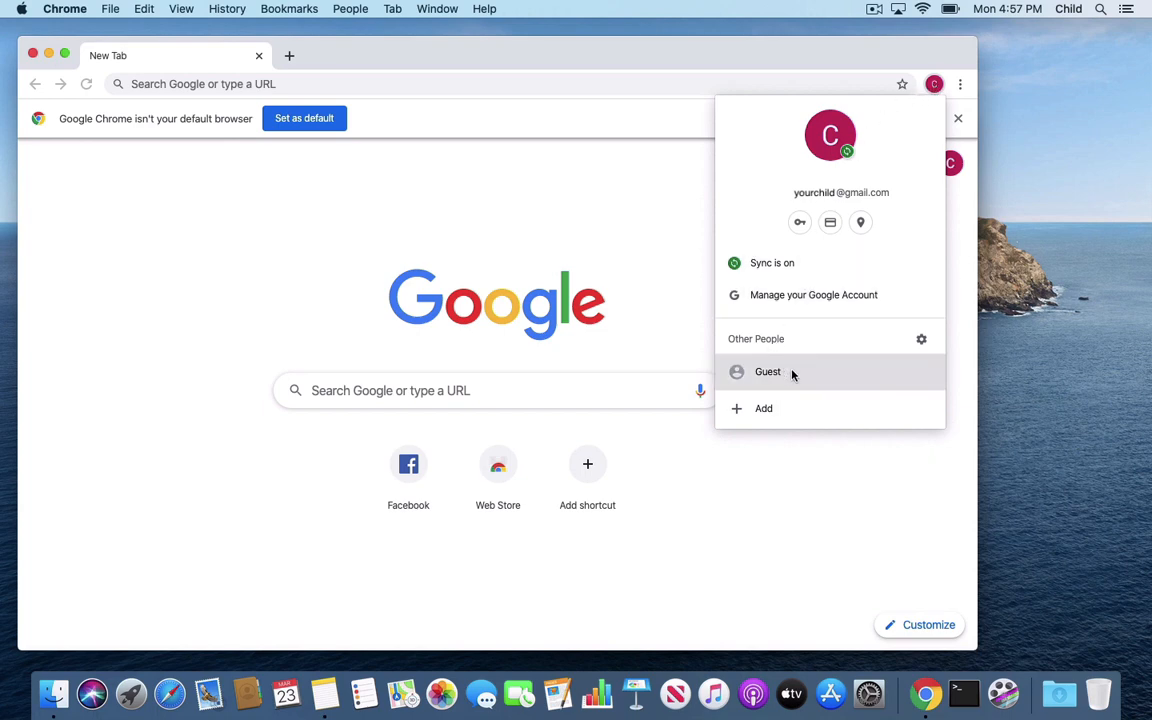
pyautogui.moveTo(763, 408)
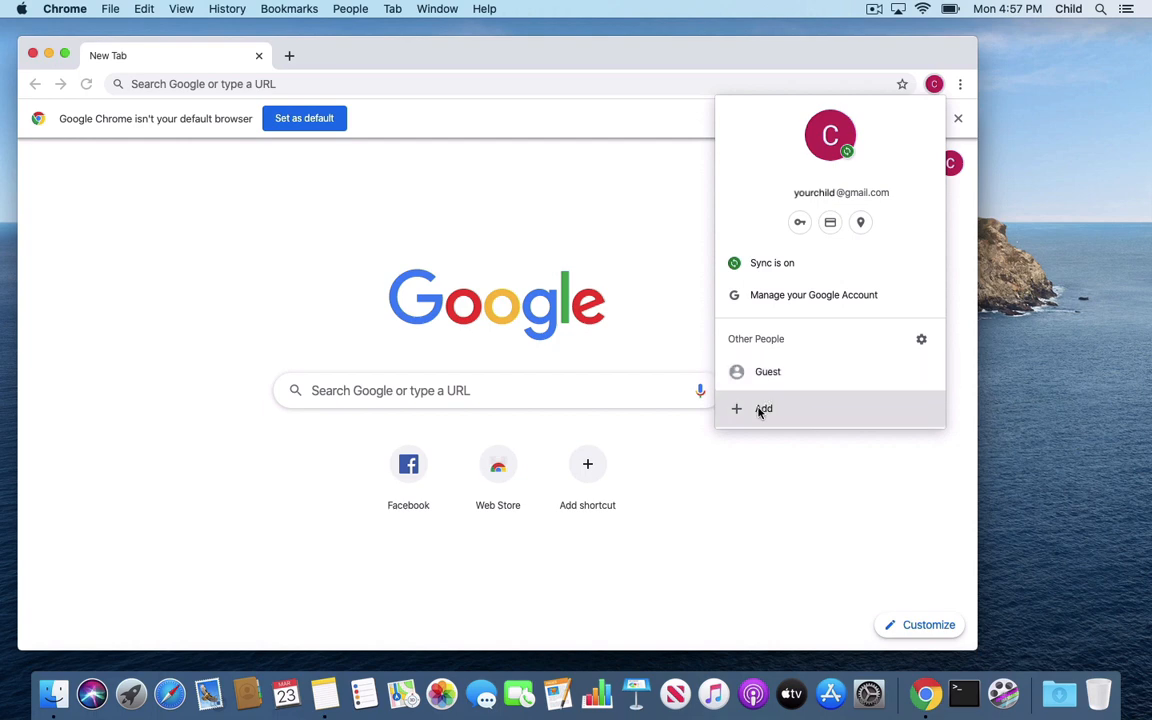
pyautogui.click(668, 307)
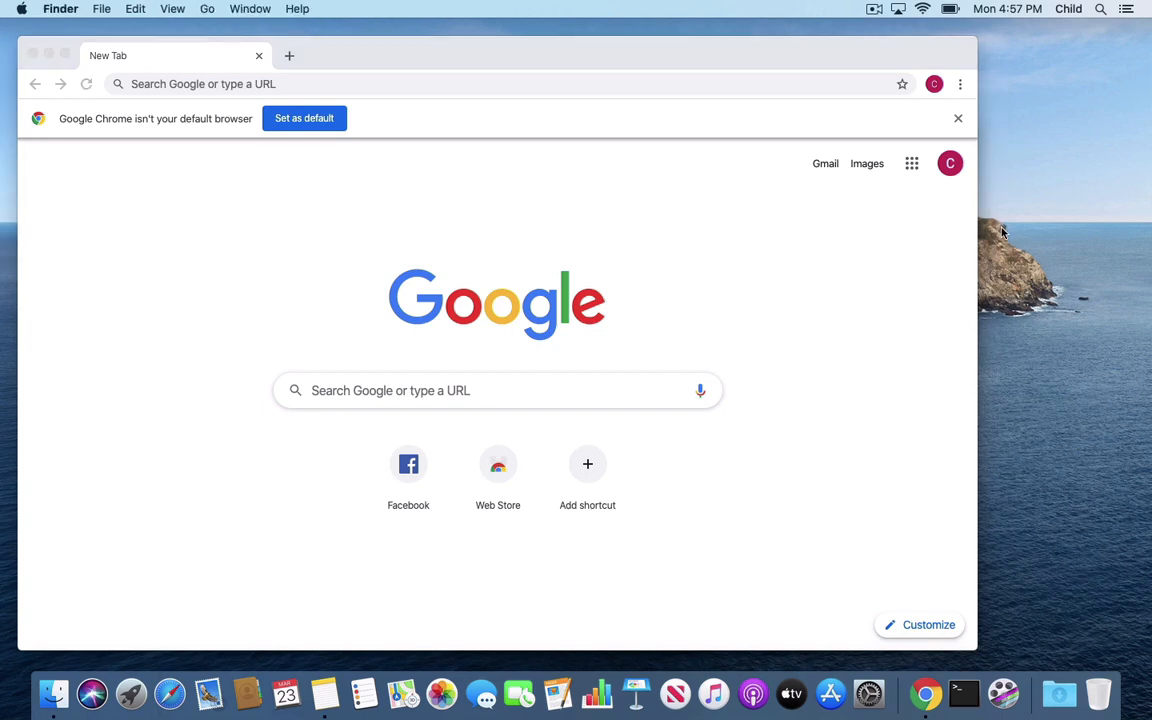
pyautogui.moveTo(324, 693)
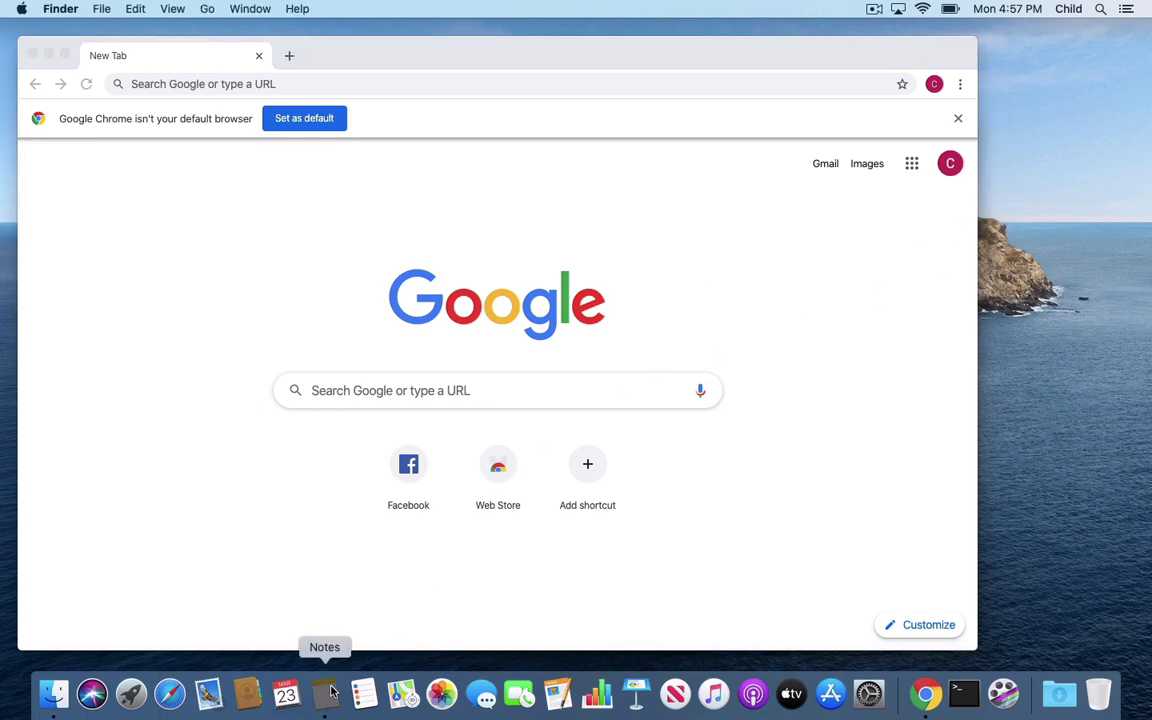
pyautogui.click(324, 693)
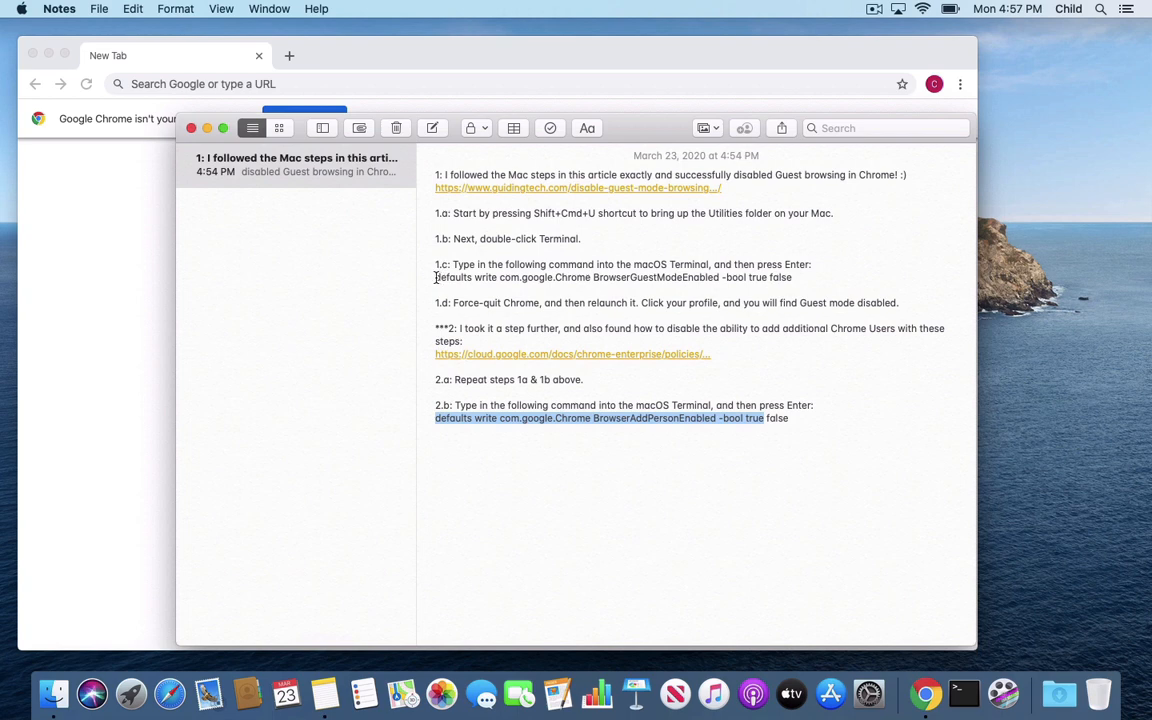
pyautogui.click(767, 278)
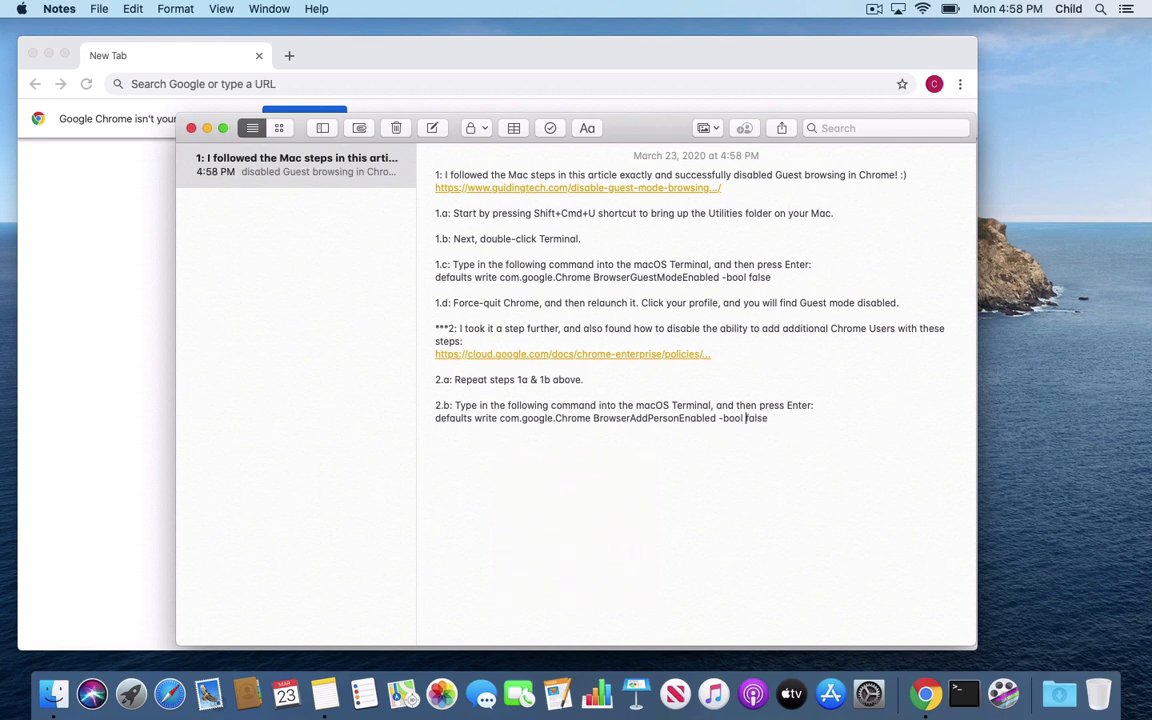
pyautogui.doubleClick(453, 277)
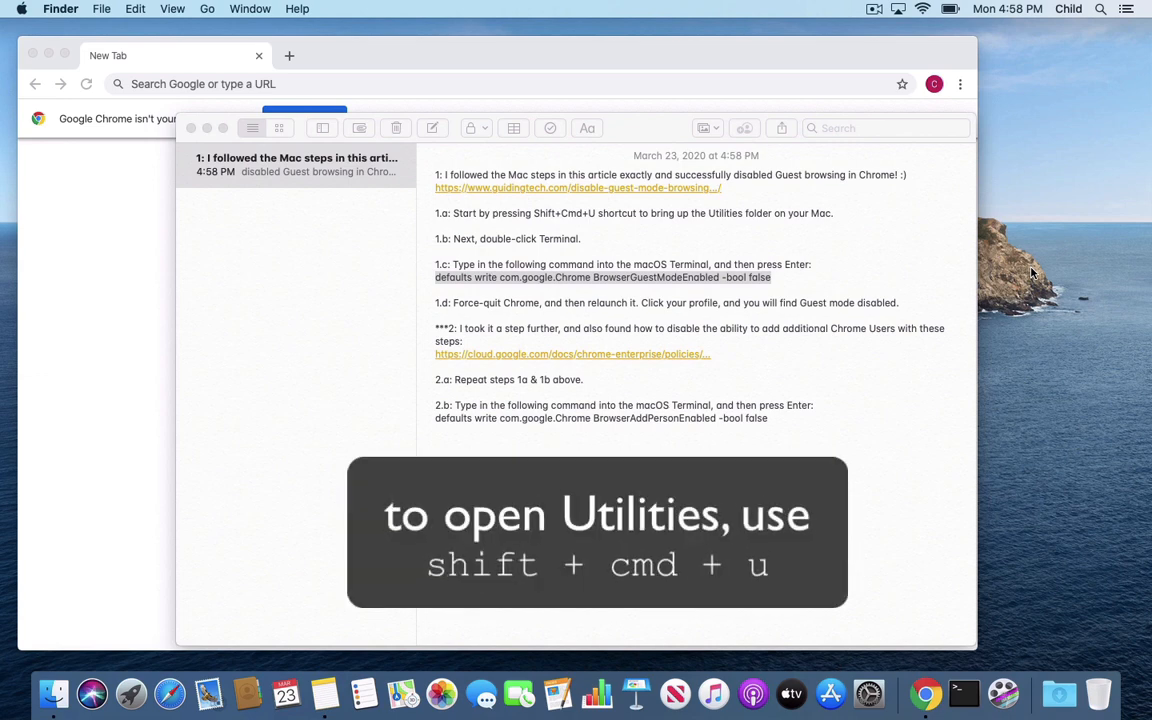
# - Open the Utilities folder with Shift+Cmd+U and launch the Terminal app
pyautogui.press('shift+cmd+u')
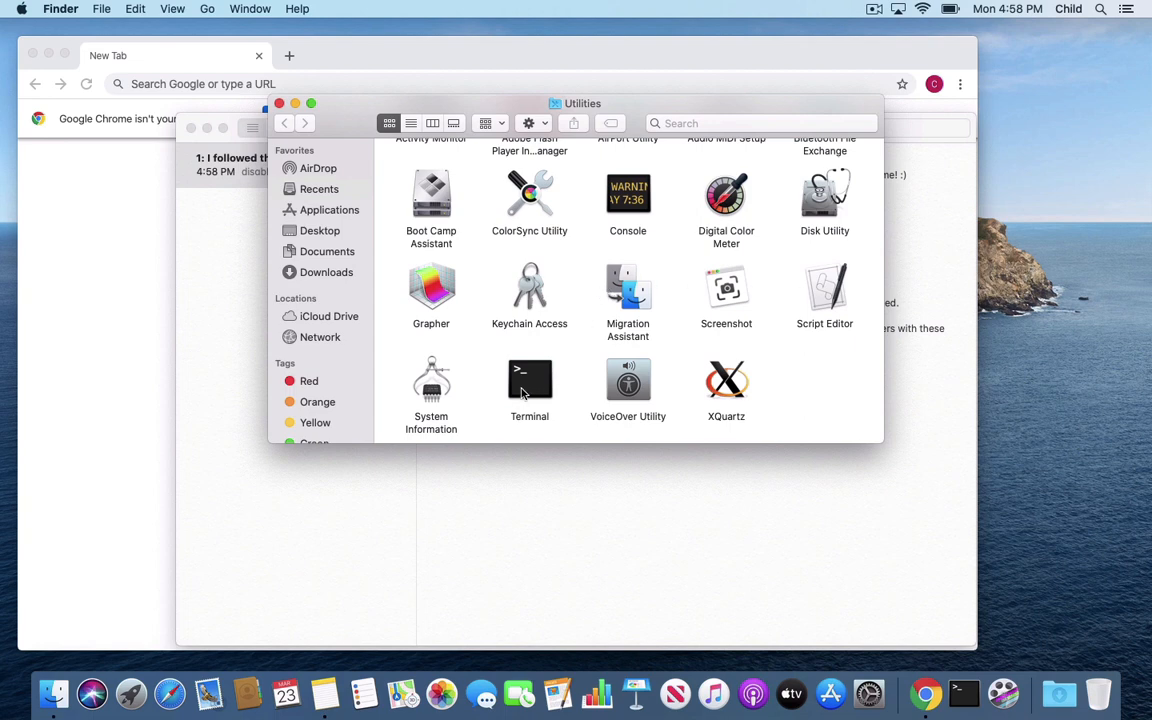
pyautogui.click(529, 385)
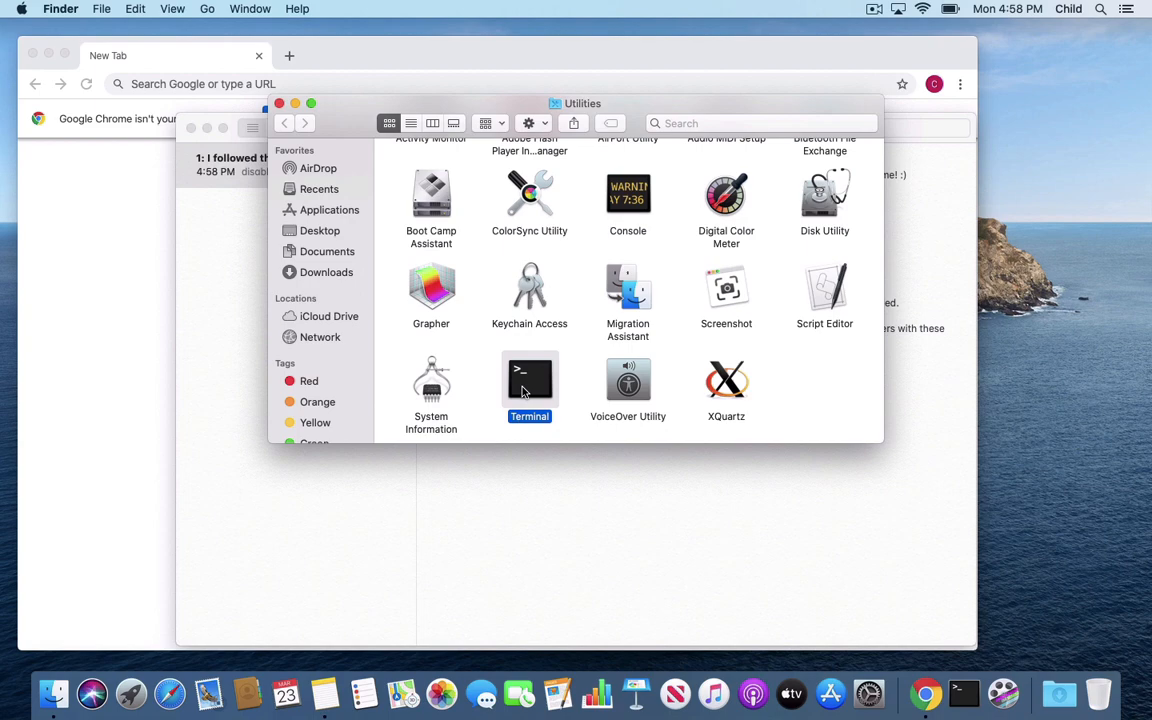
pyautogui.doubleClick(529, 383)
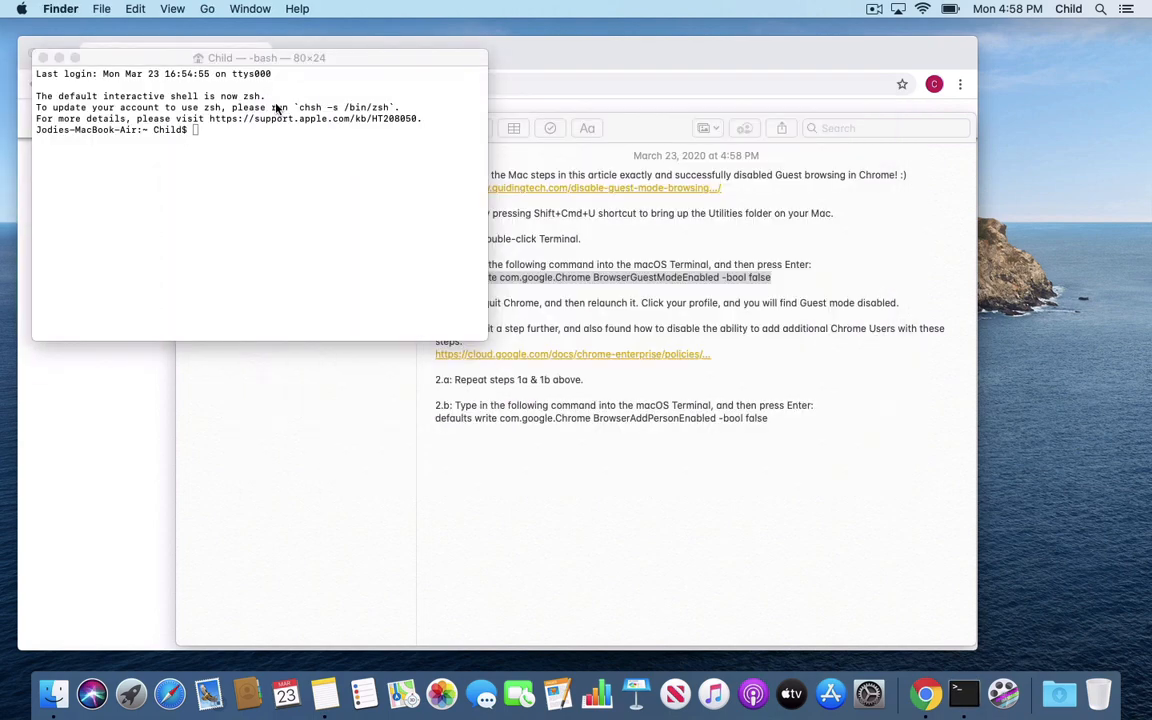
# - Run defaults commands setting BrowserGuestModeEnabled and BrowserAddPersonEnabled to false for com.google.Chrome
pyautogui.click(240, 131)
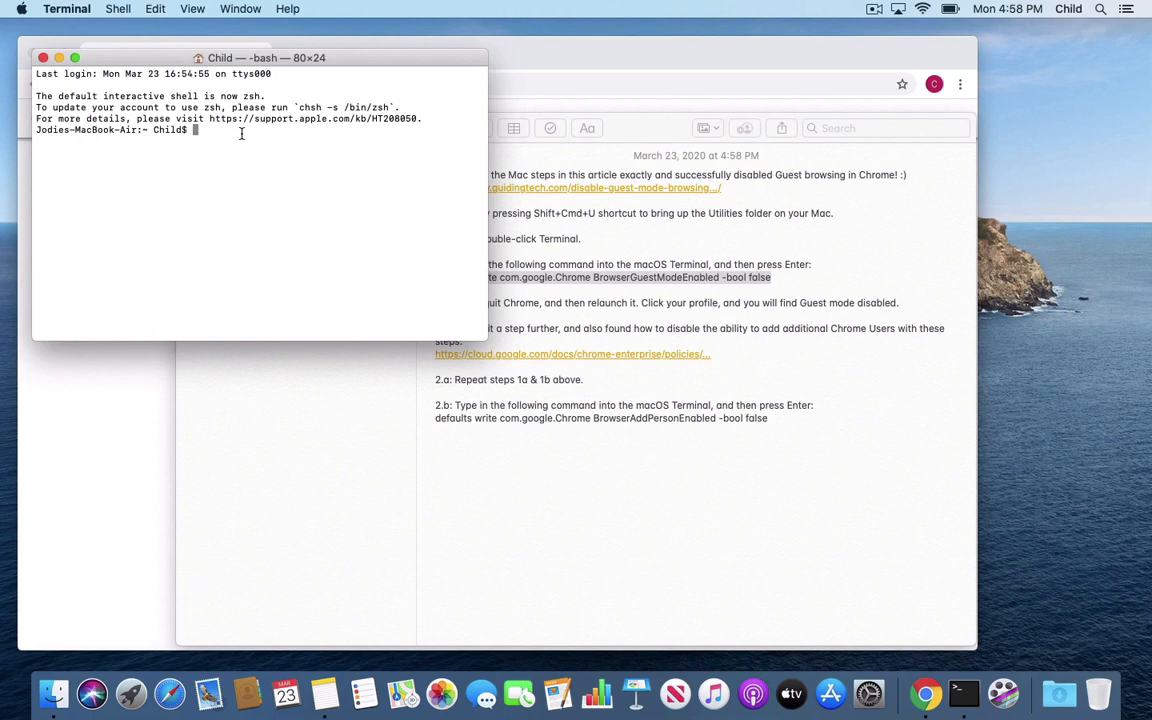
pyautogui.press('cmd+v')
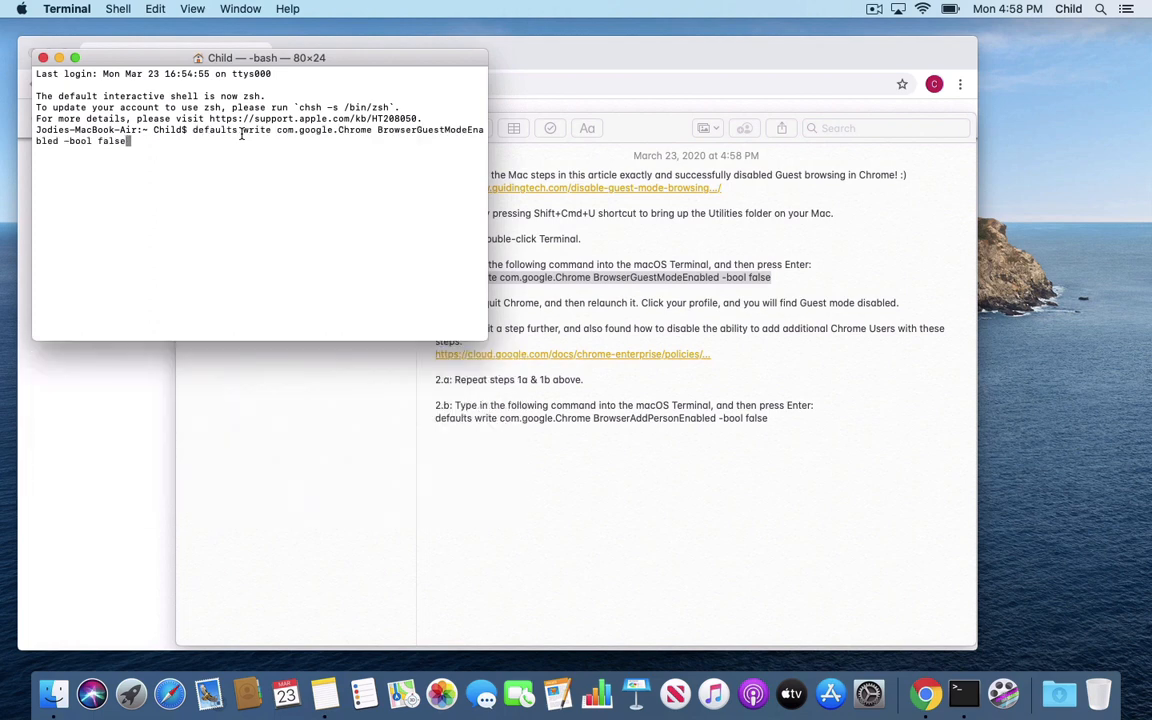
pyautogui.press('Return')
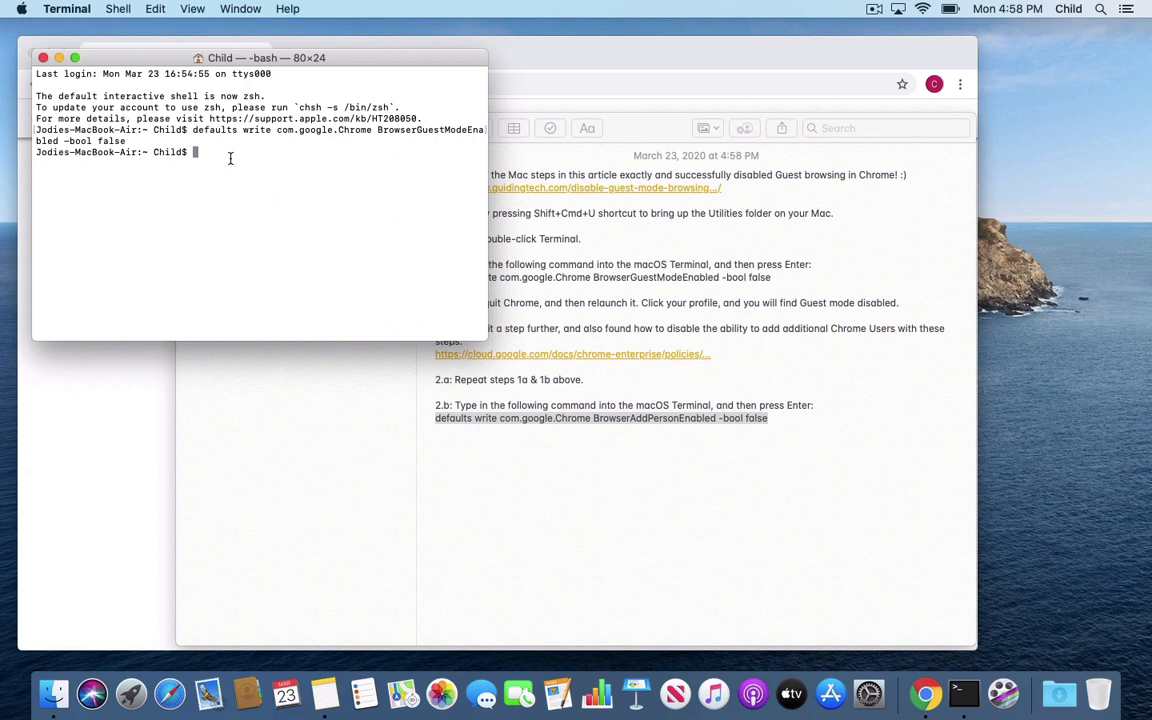
pyautogui.write('defaults write com.google.Chrome BrowserAddPersonEnabled -bool false')
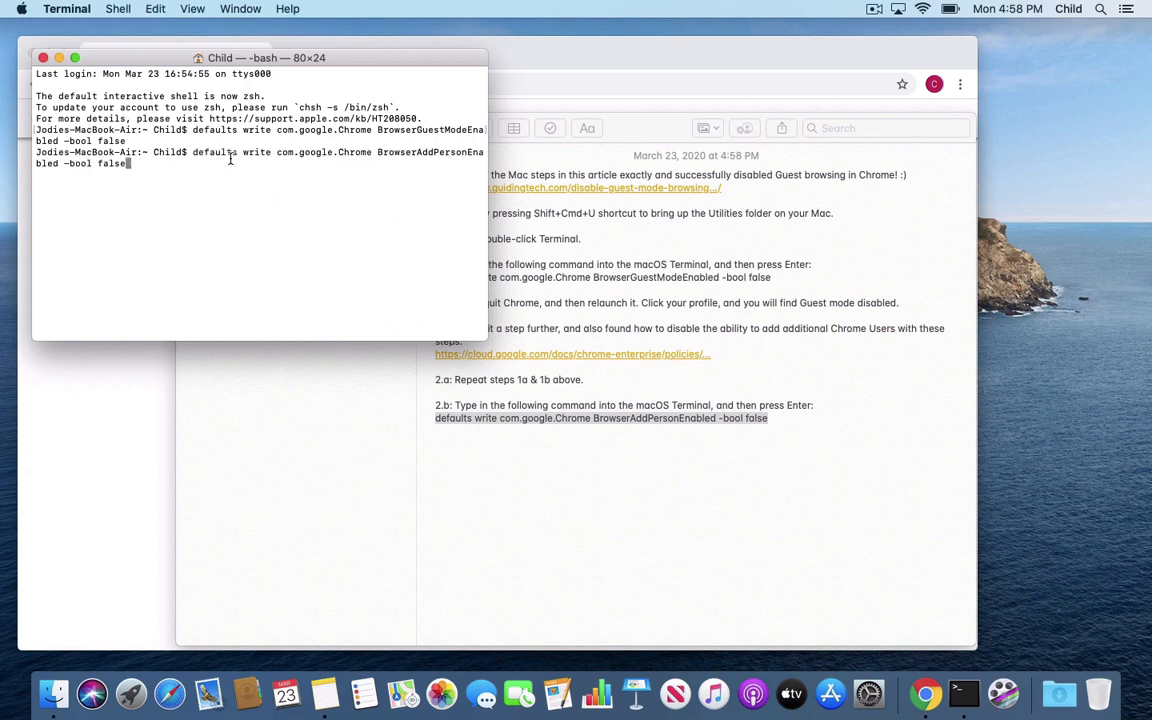
pyautogui.press('Return')
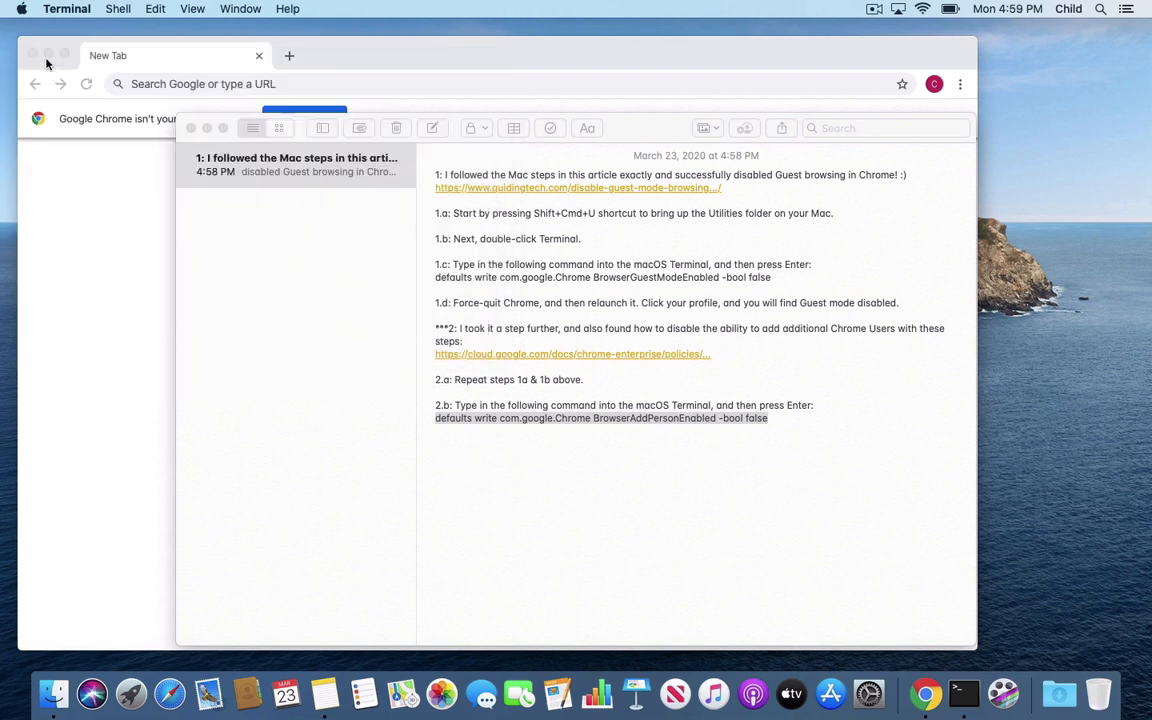
pyautogui.moveTo(152, 103)
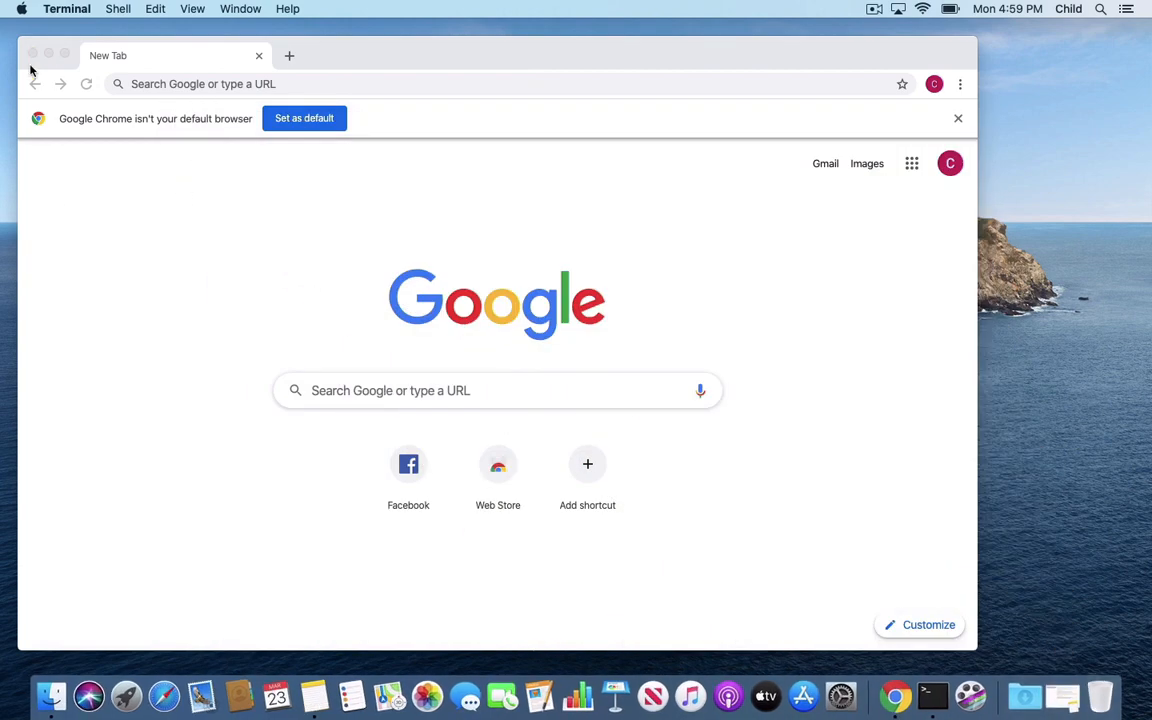
pyautogui.click(933, 84)
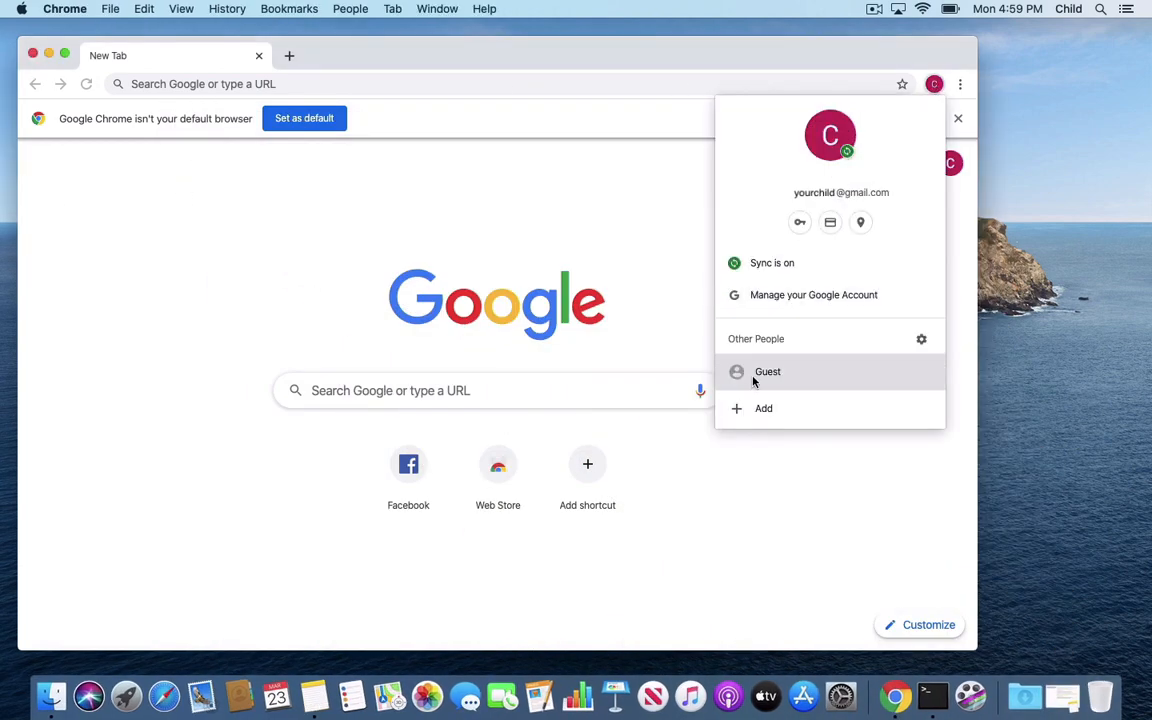
pyautogui.moveTo(658, 356)
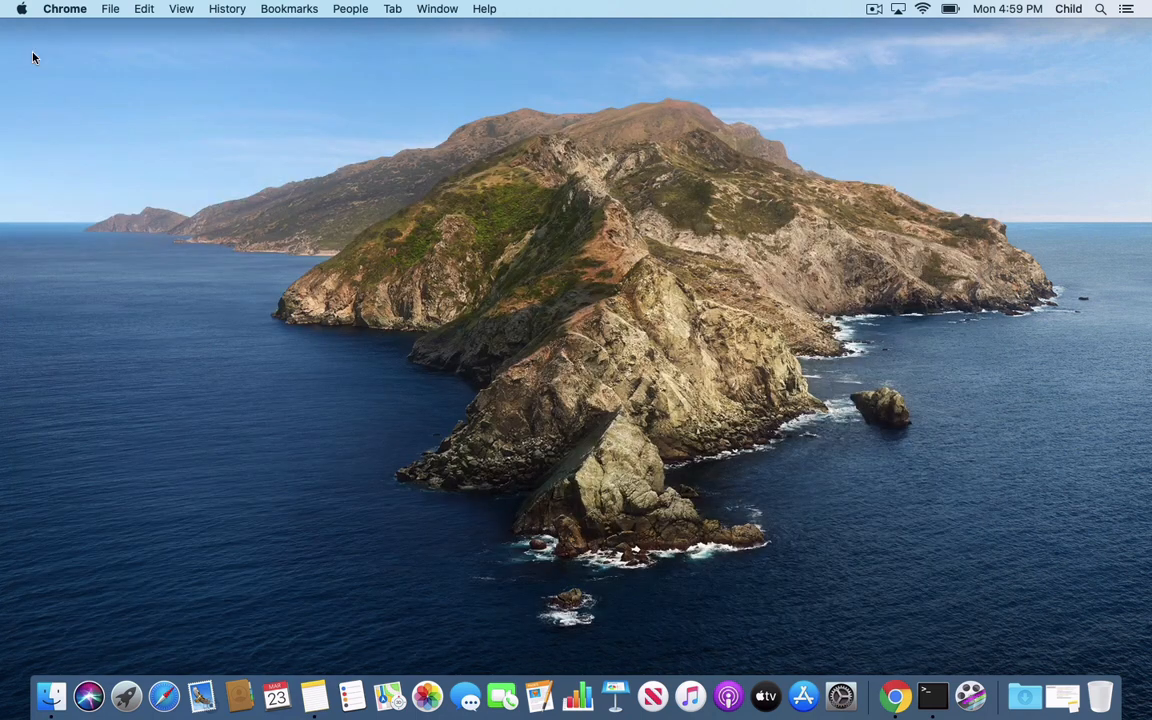
pyautogui.moveTo(894, 695)
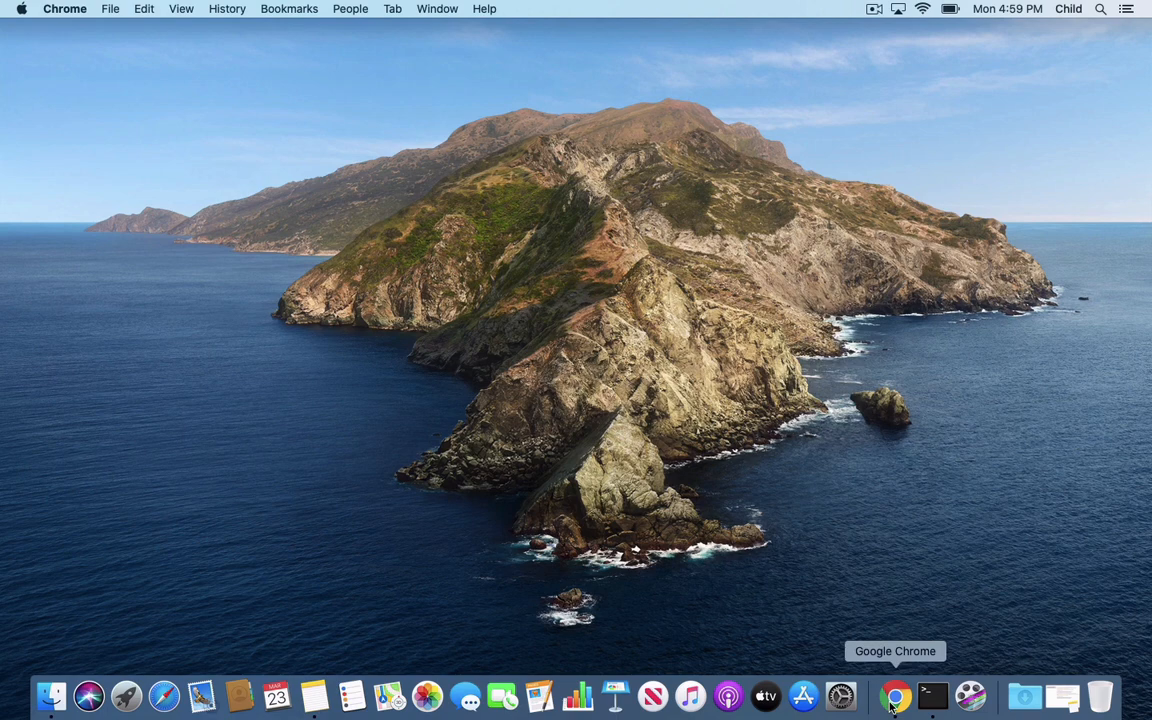
pyautogui.rightClick(895, 695)
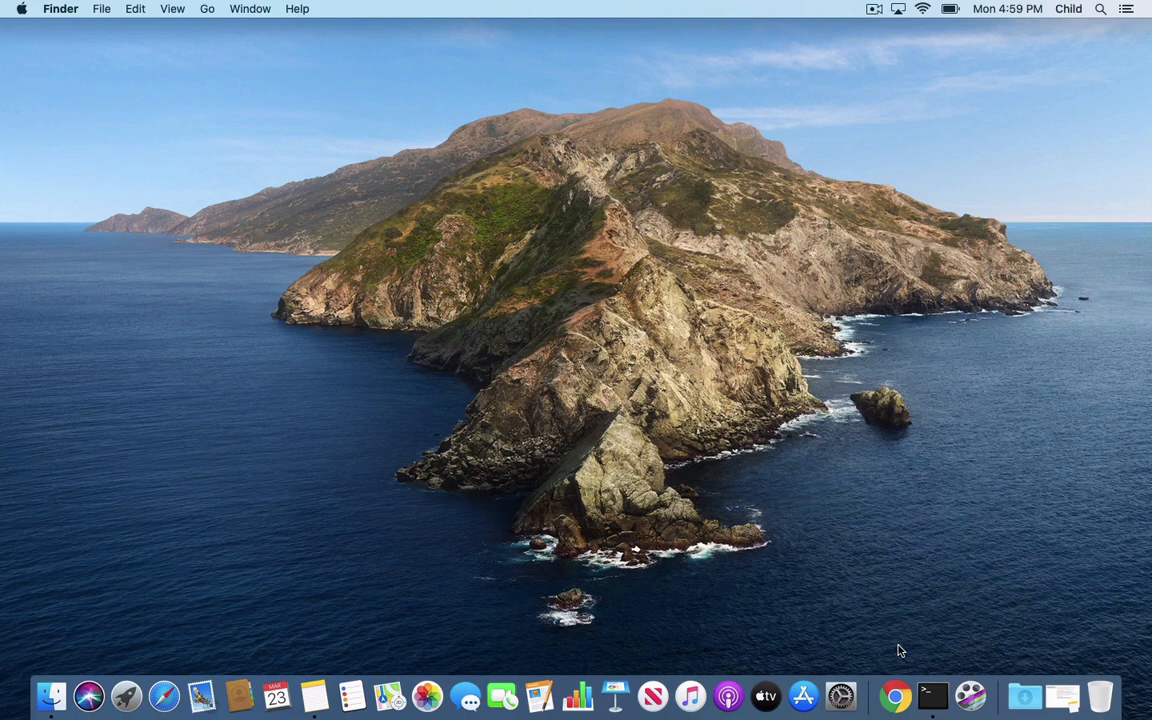
pyautogui.moveTo(866, 610)
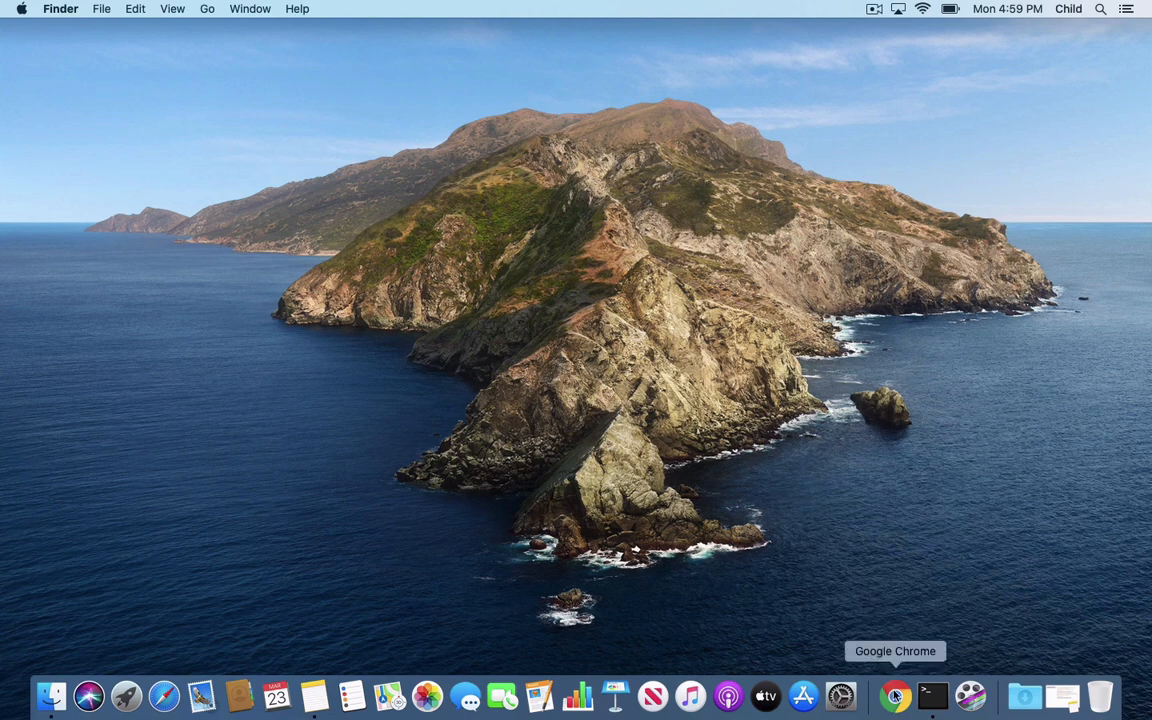
# - Relaunch Chrome, confirm the profile picker shows only Charley, and close the window
pyautogui.click(894, 696)
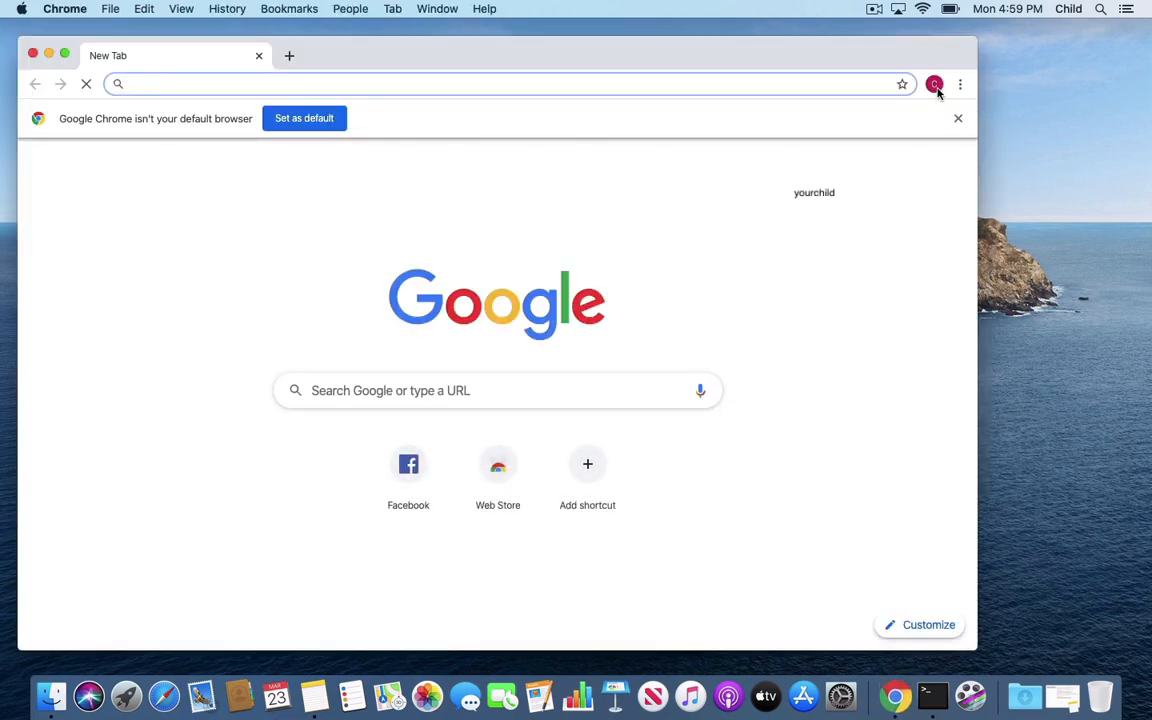
pyautogui.click(934, 84)
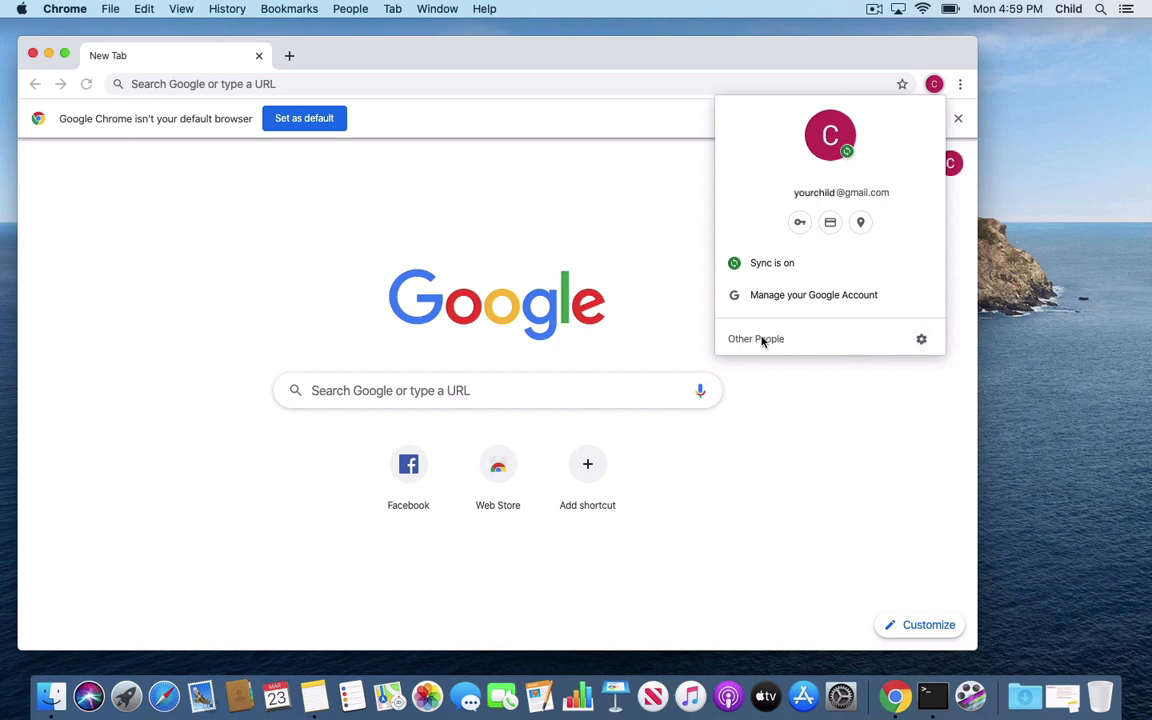
pyautogui.click(813, 294)
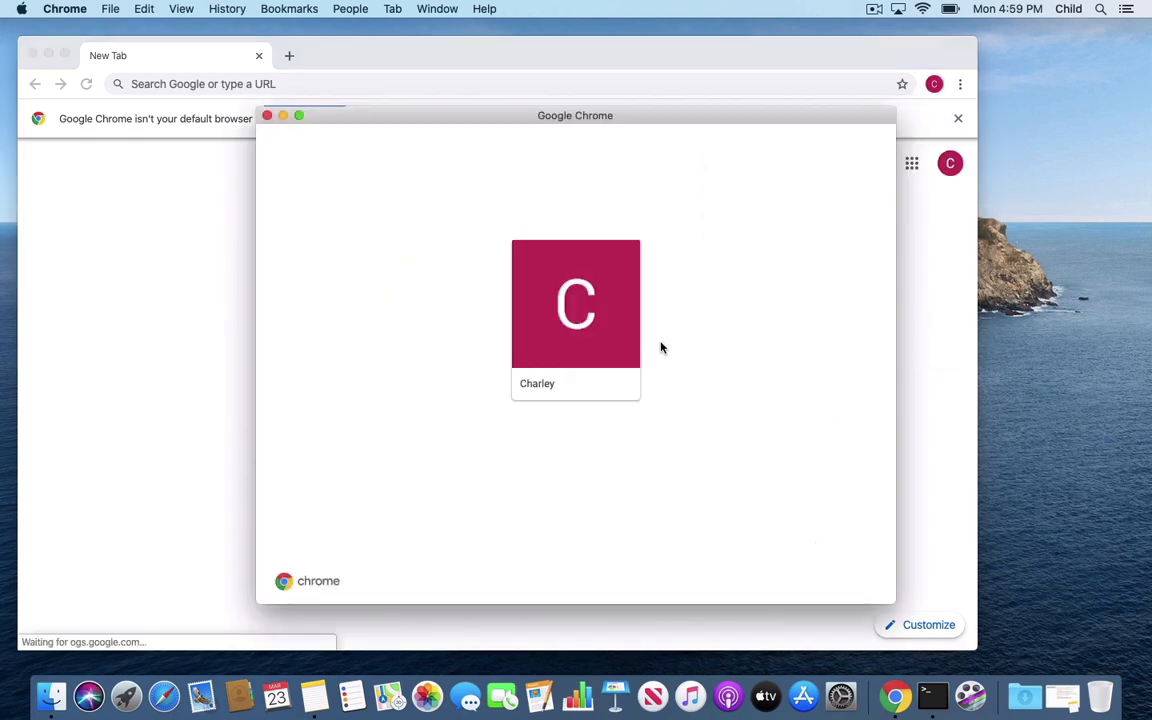
pyautogui.moveTo(267, 116)
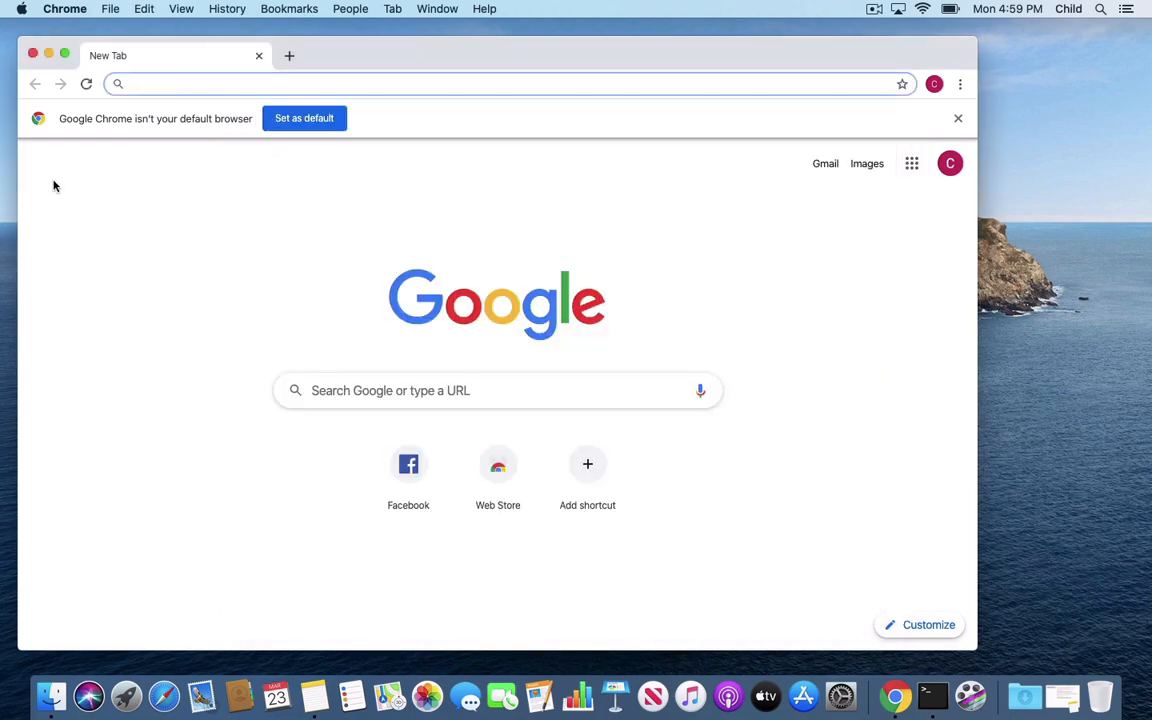
pyautogui.moveTo(32, 55)
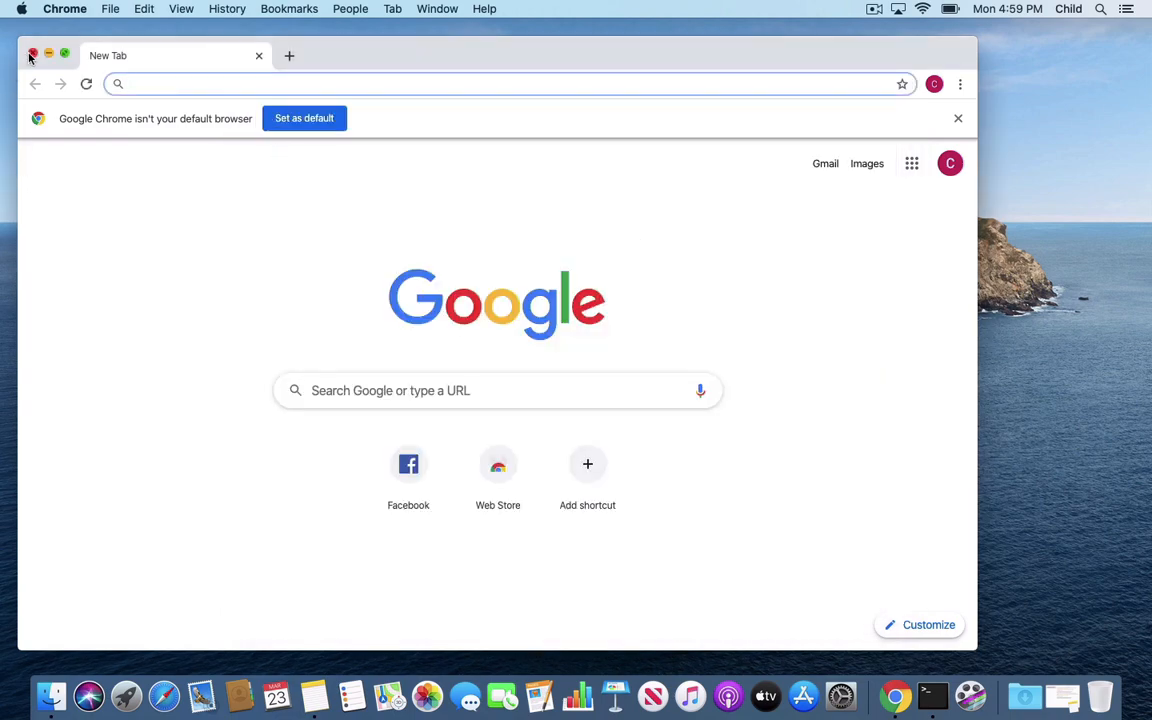
pyautogui.click(32, 55)
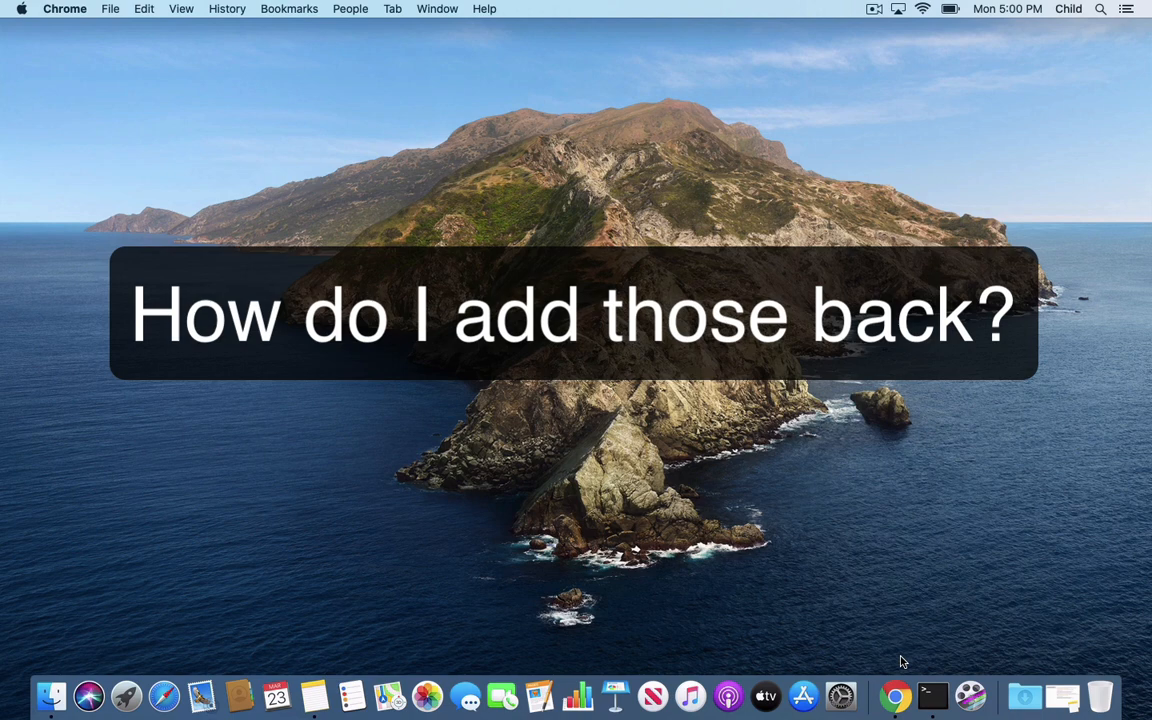
pyautogui.moveTo(314, 697)
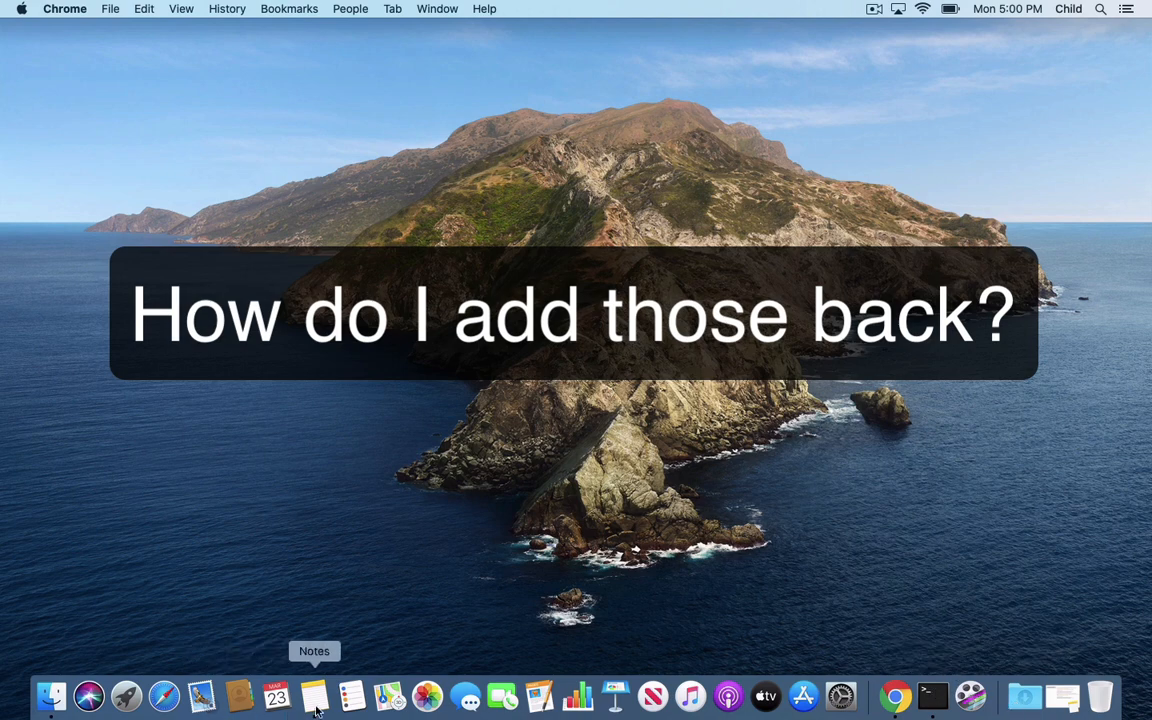
# - Insert 'true' after -bool in the note's commands at steps 1.c and 2.b
pyautogui.click(314, 696)
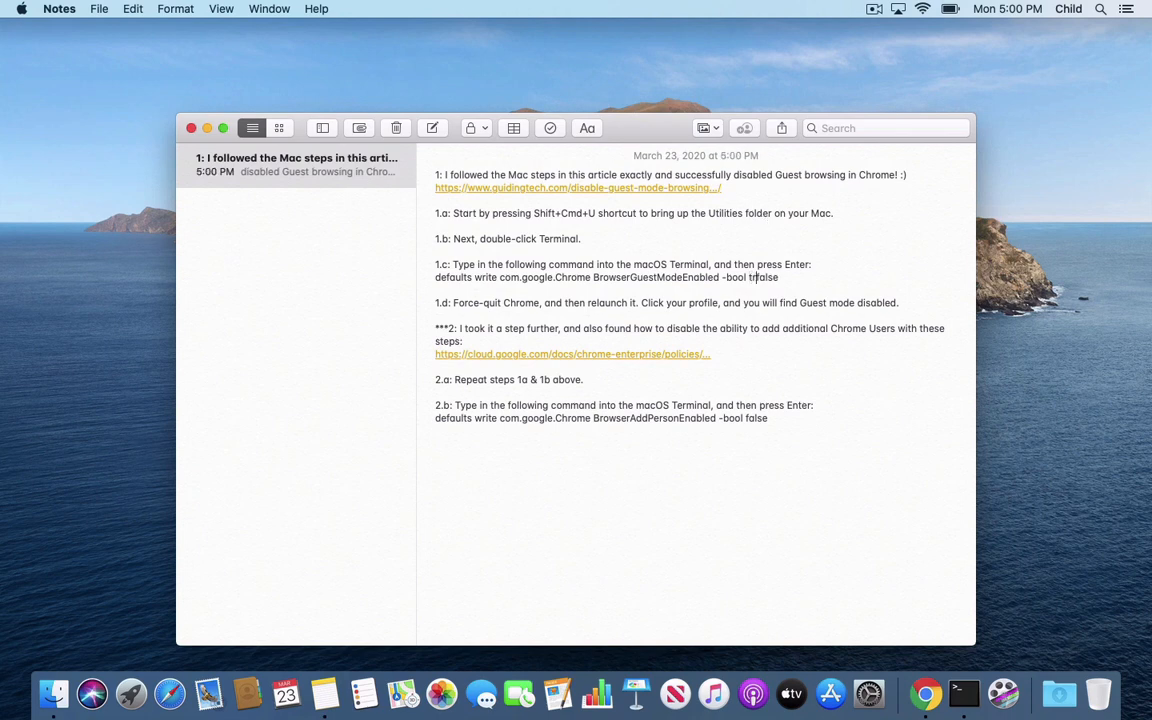
pyautogui.write('true')
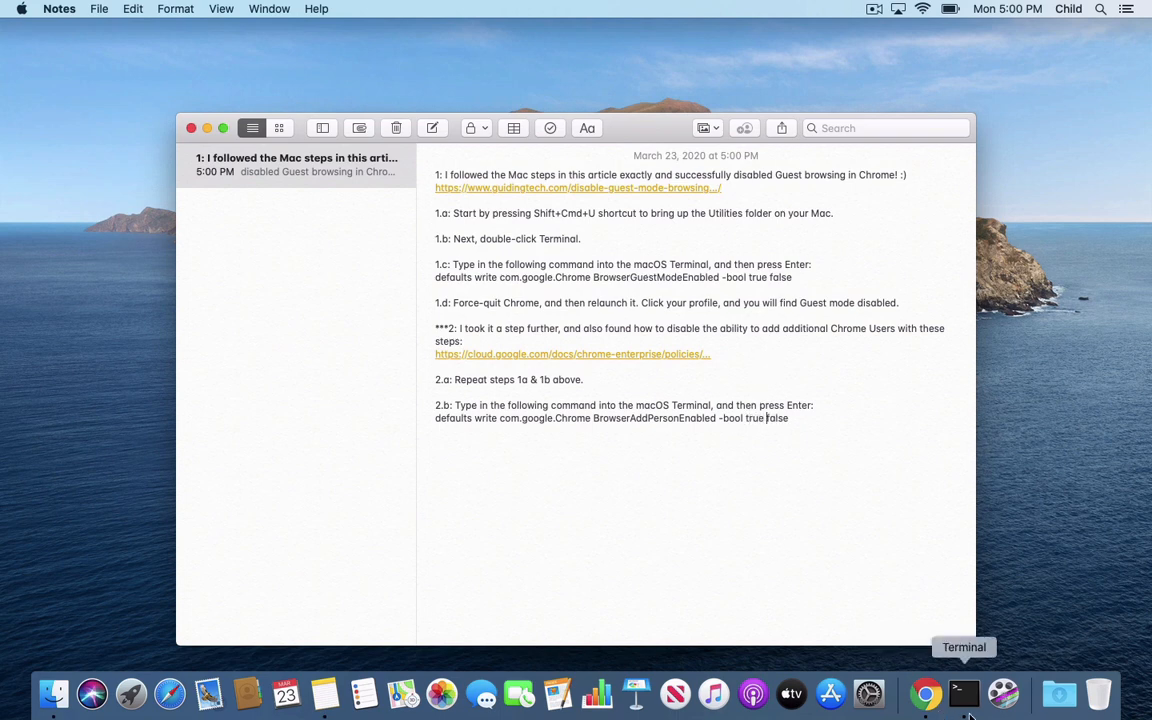
pyautogui.click(963, 693)
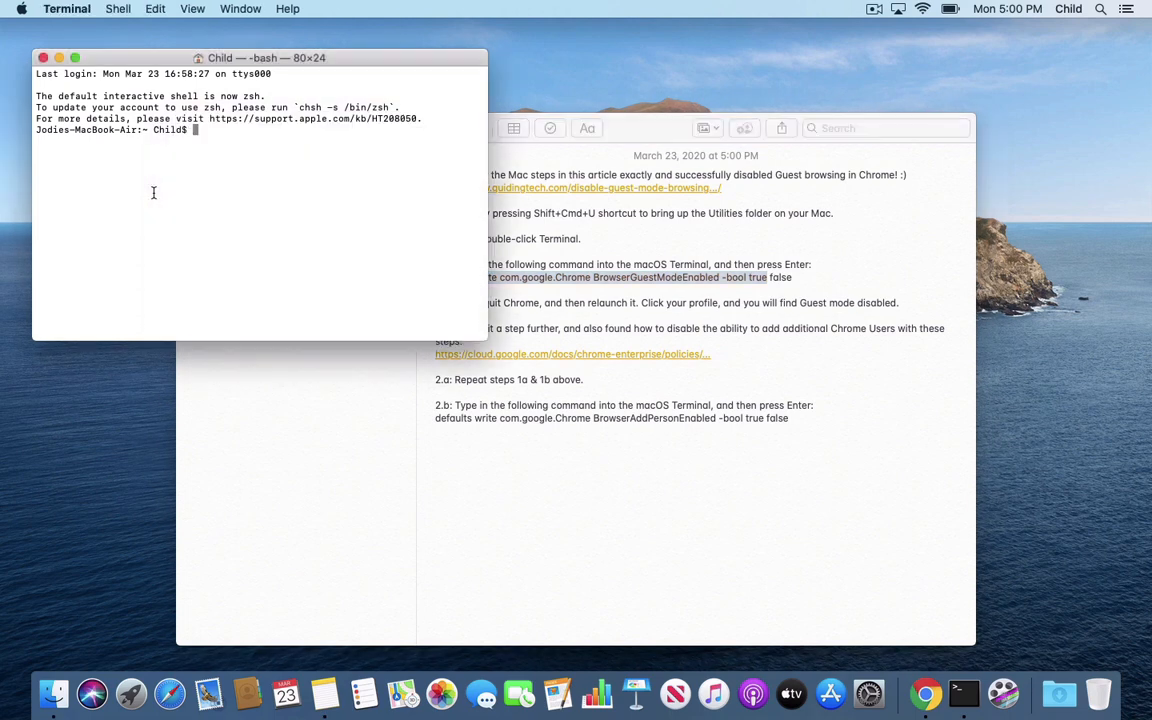
# - Run the Guest-mode and add-person defaults commands with -bool true
pyautogui.press('Return')
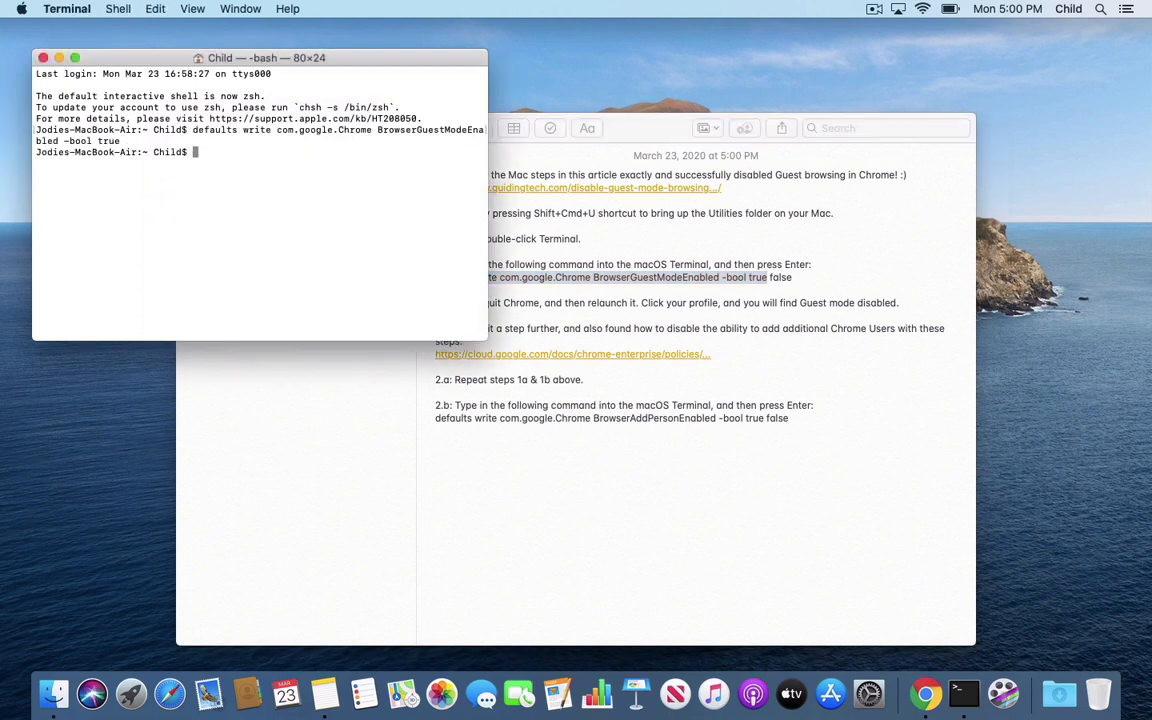
pyautogui.moveTo(435, 425)
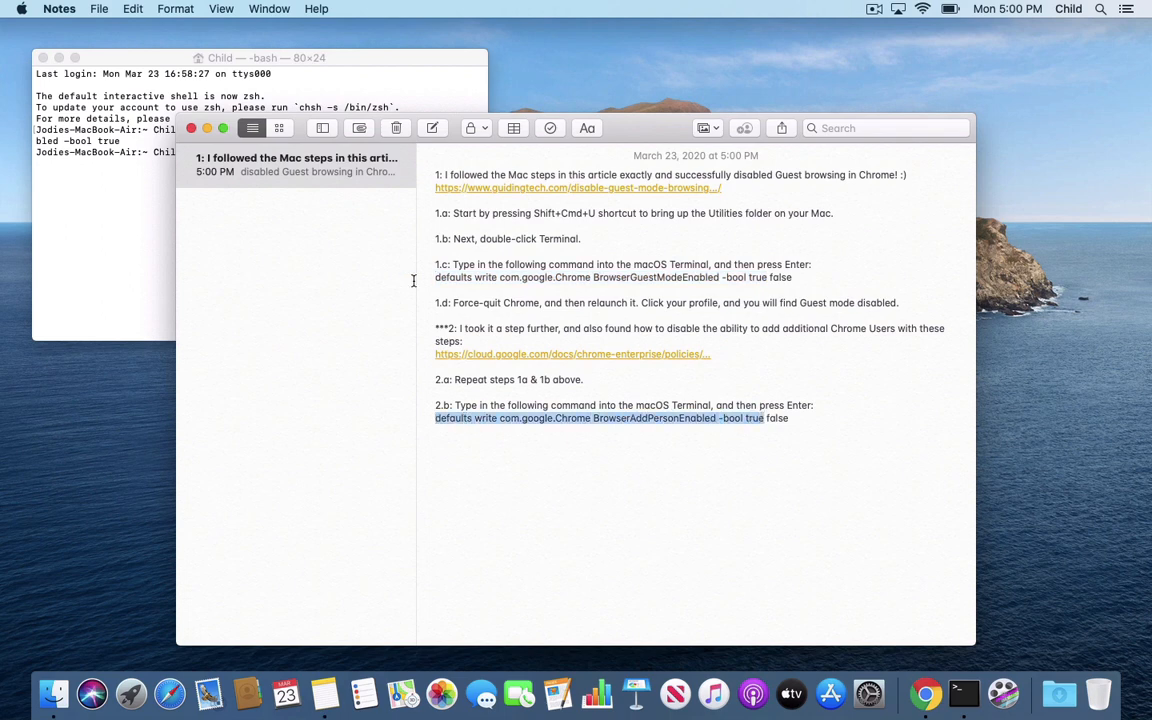
pyautogui.moveTo(394, 278)
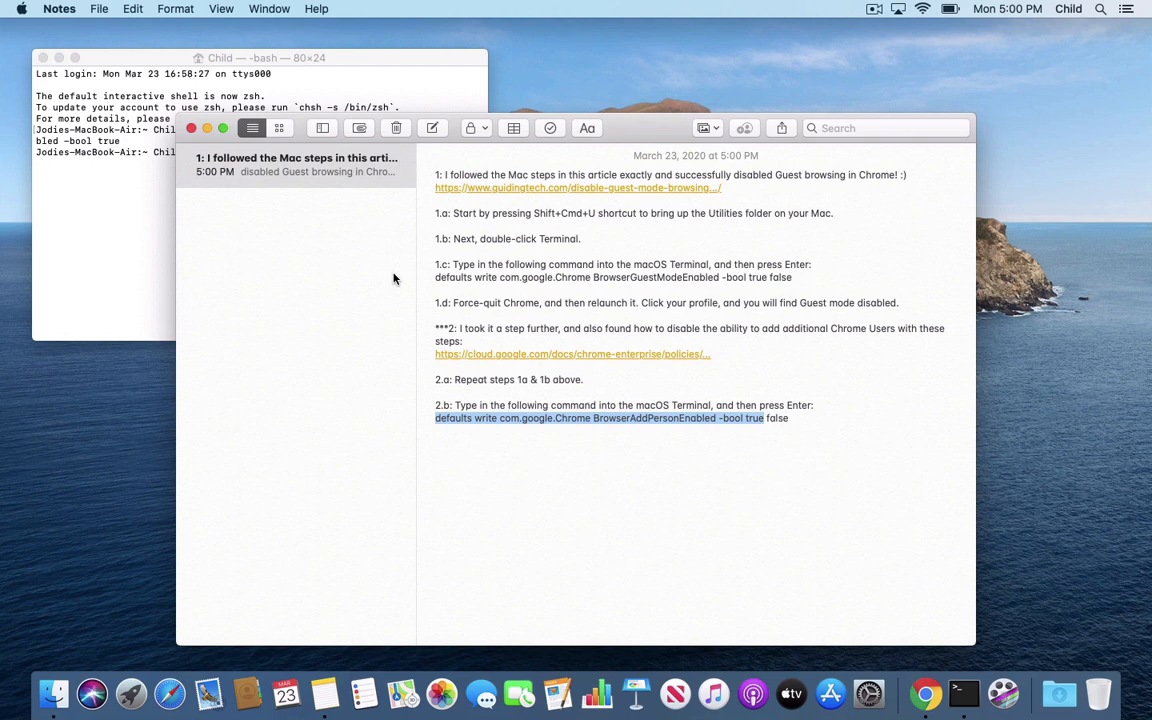
pyautogui.moveTo(145, 224)
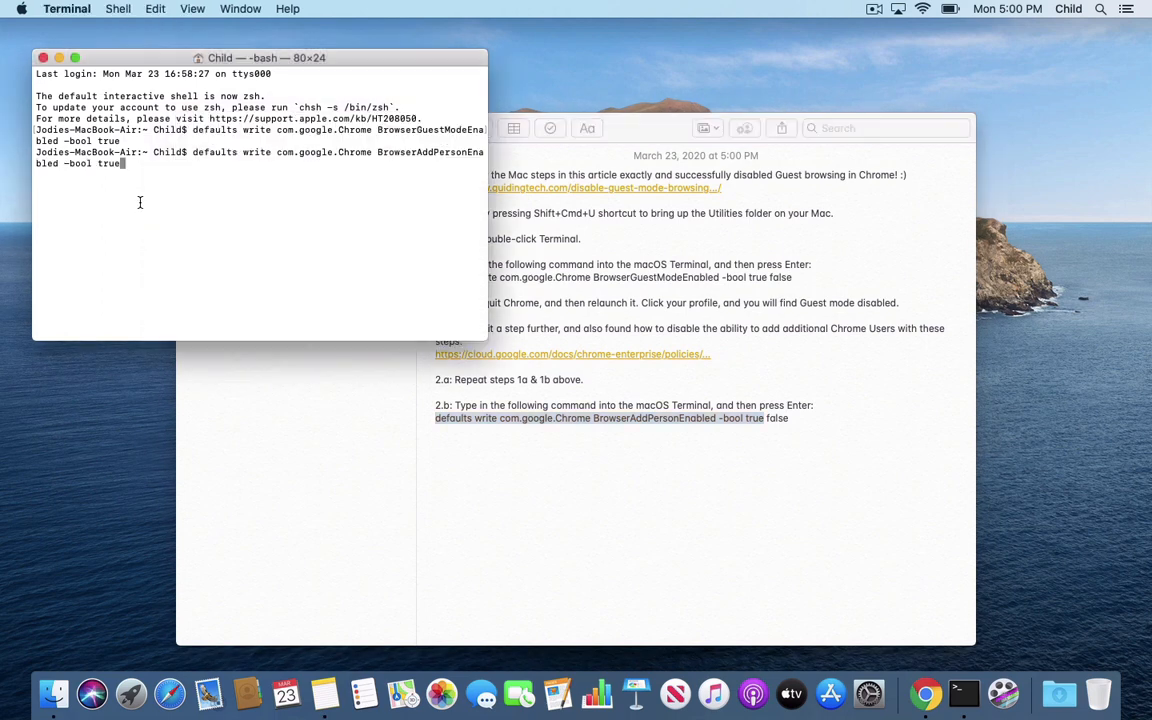
pyautogui.press('Return')
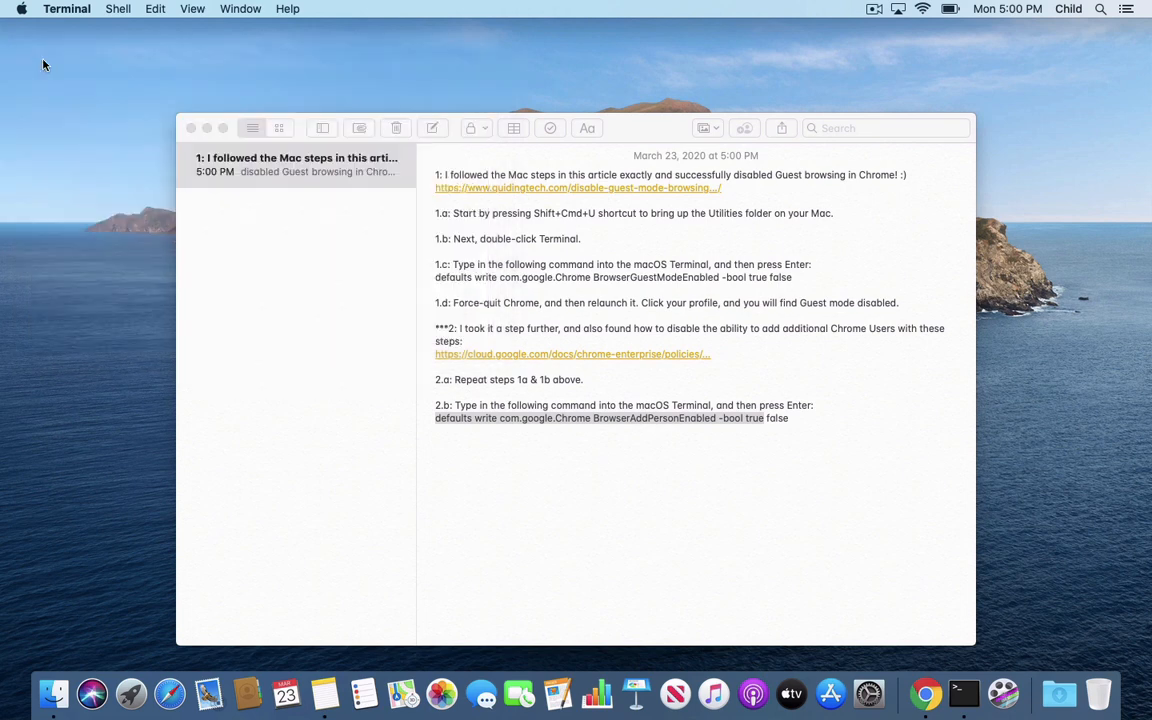
# - Quit Google Chrome from its Dock menu and relaunch it to a new tab page
pyautogui.click(192, 128)
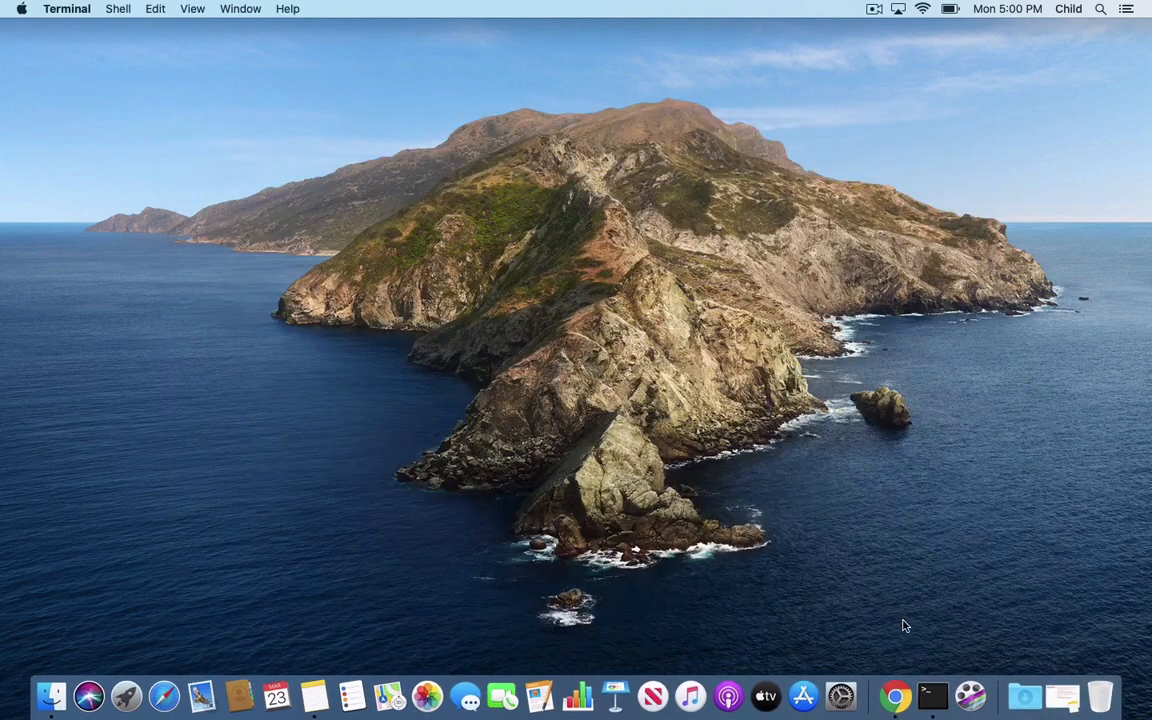
pyautogui.rightClick(894, 695)
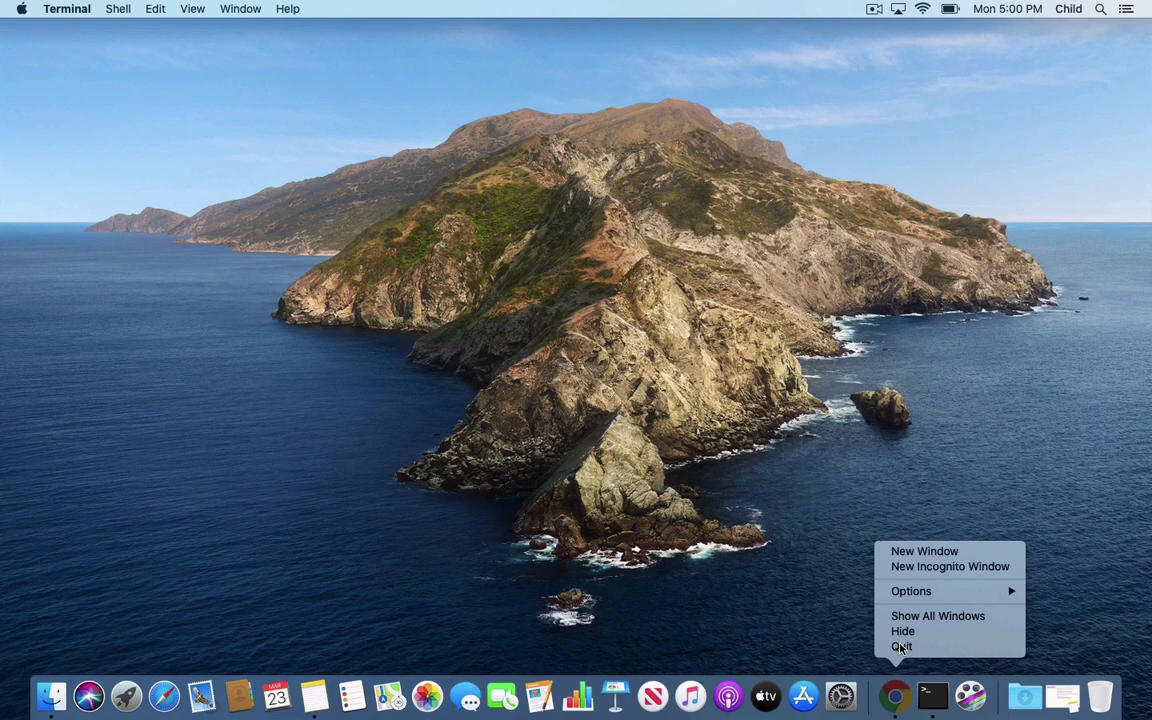
pyautogui.click(900, 648)
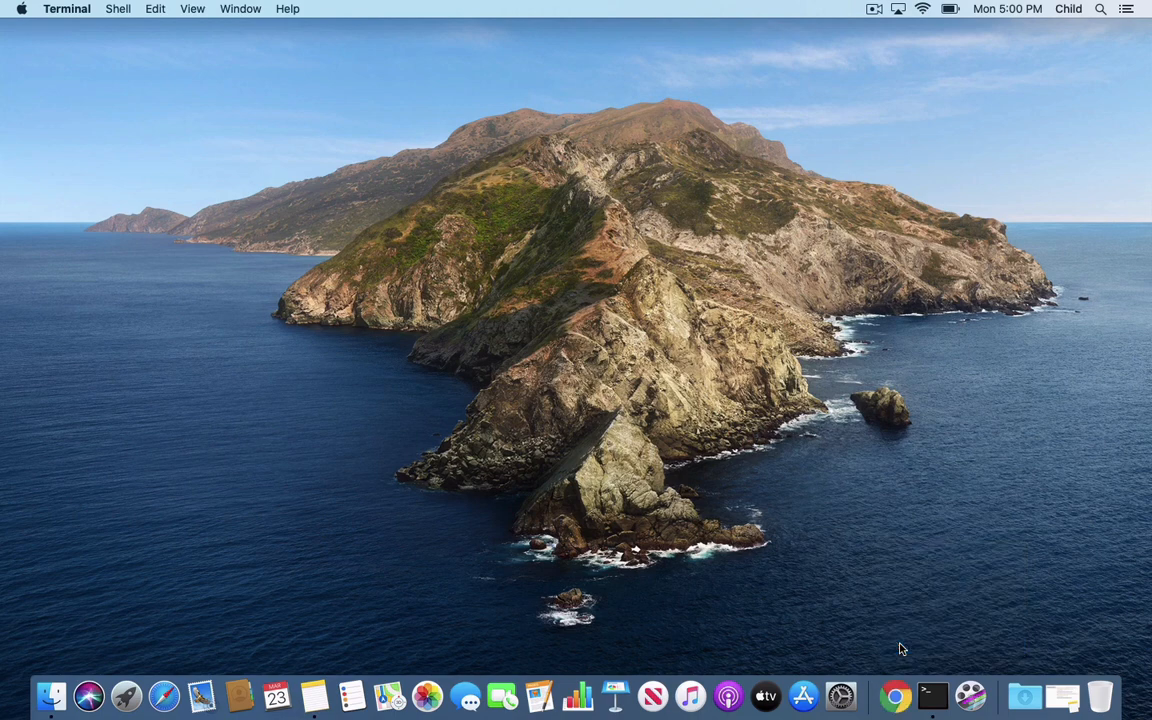
pyautogui.moveTo(855, 490)
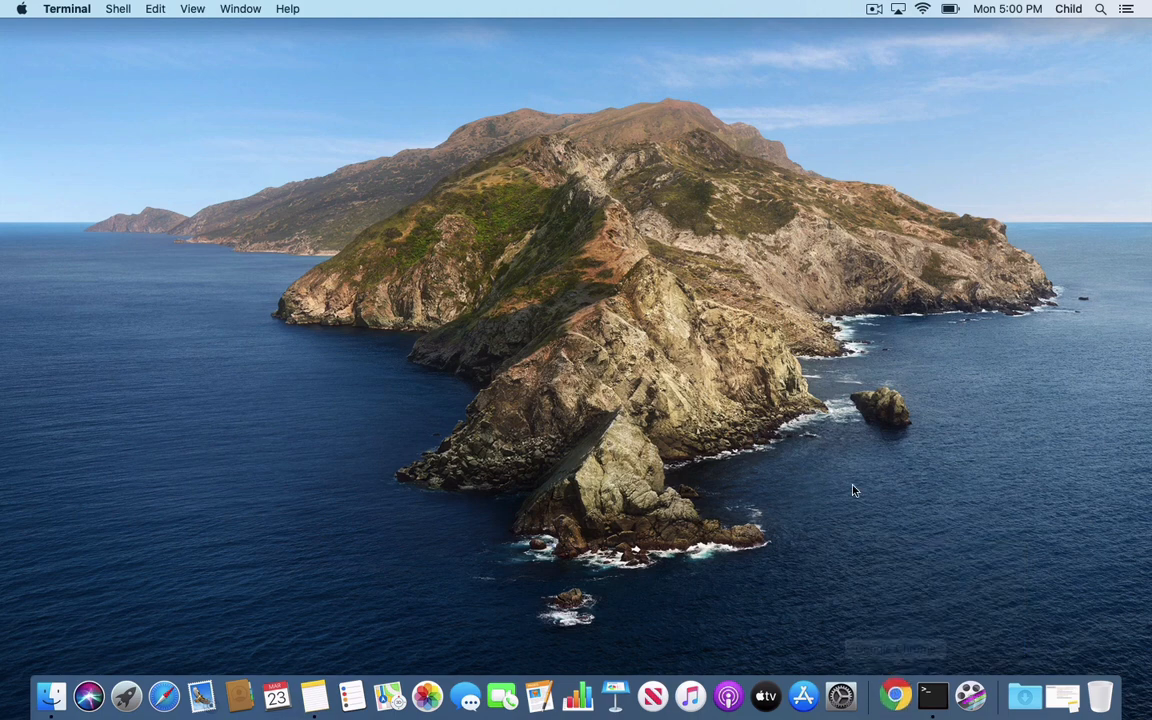
pyautogui.click(893, 695)
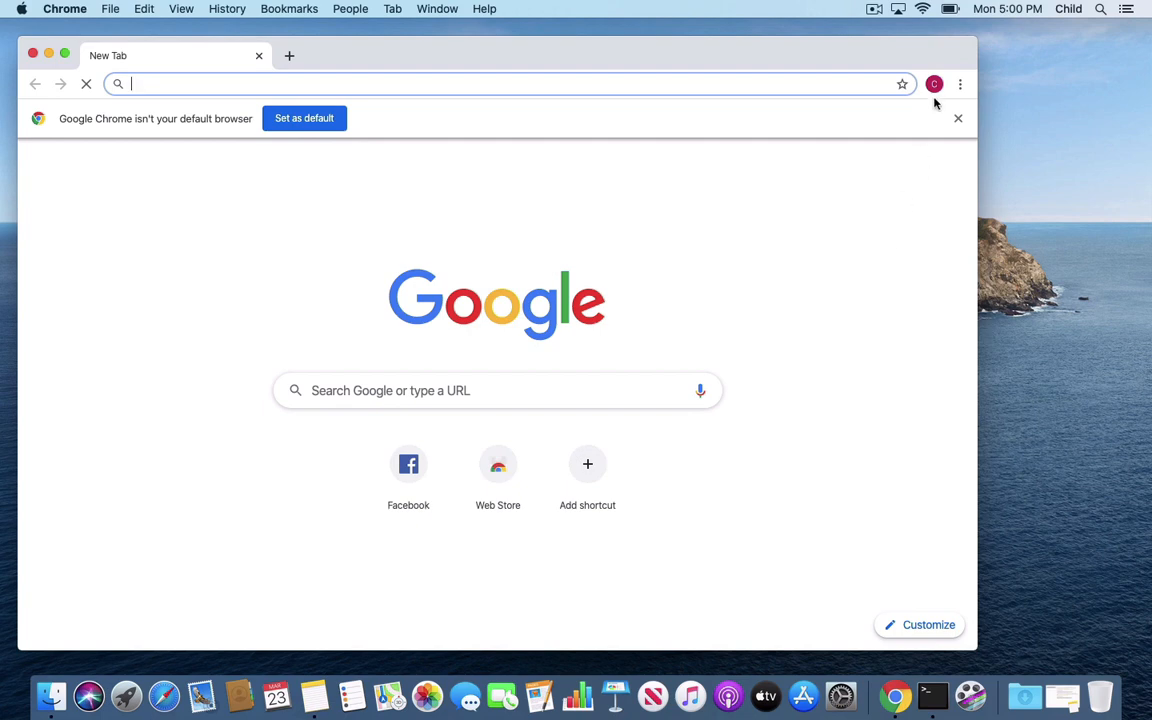
pyautogui.click(933, 84)
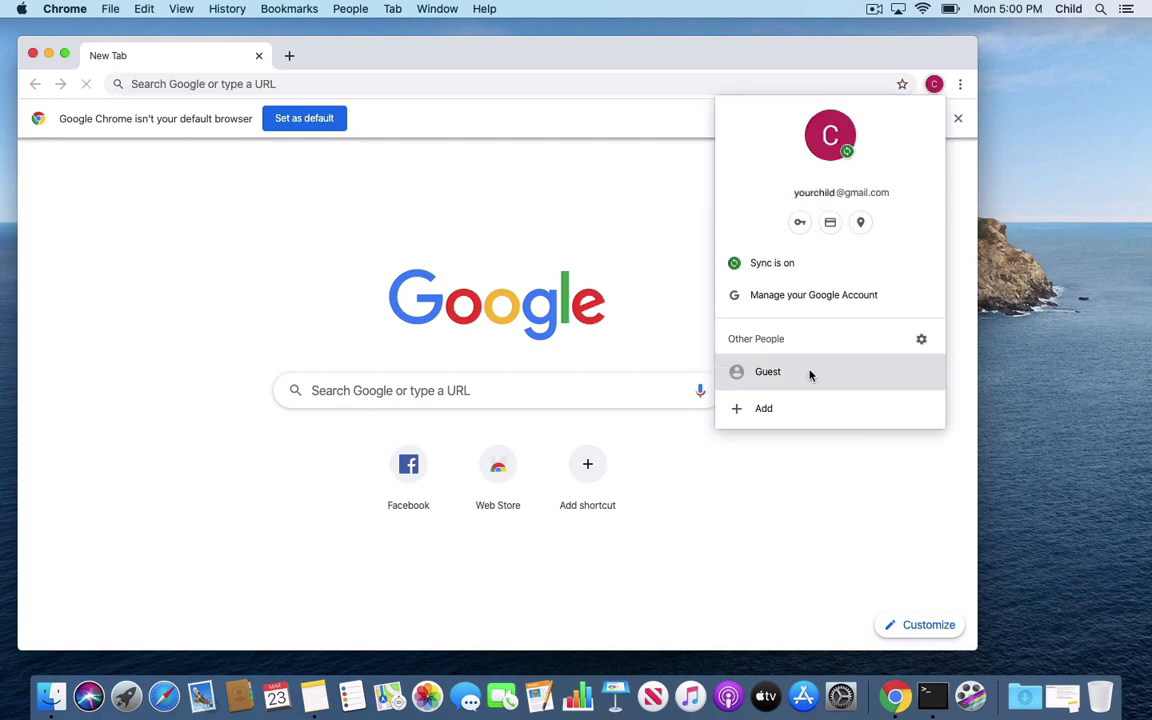
pyautogui.moveTo(680, 316)
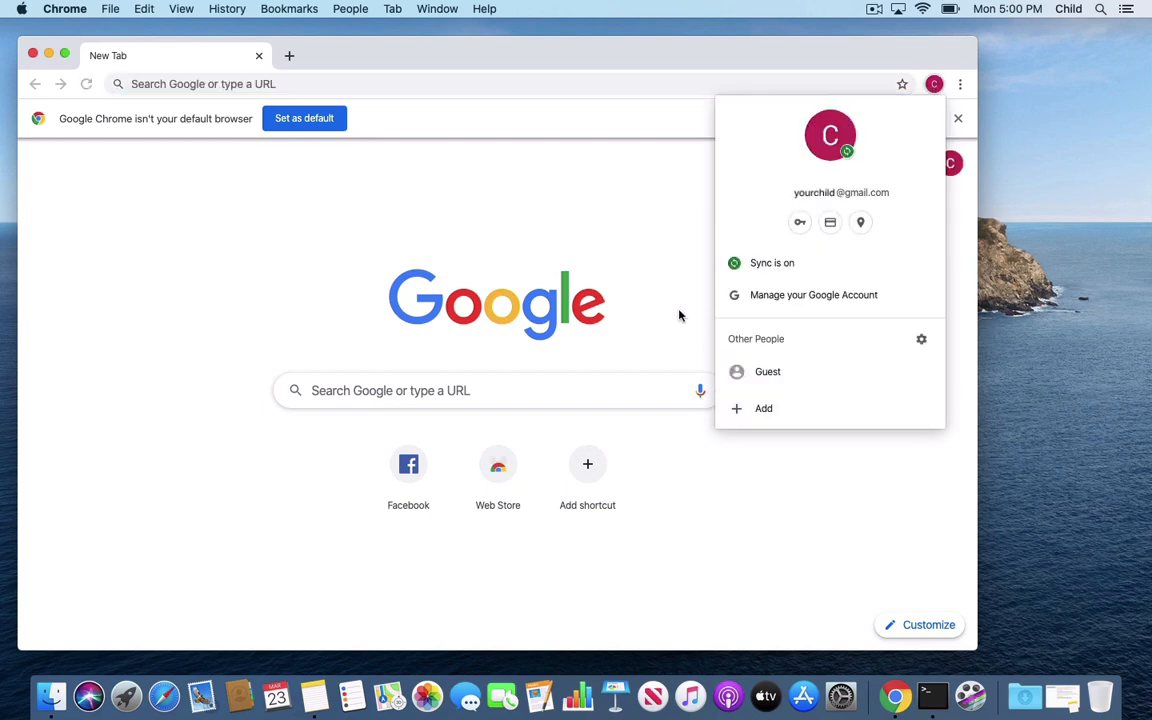